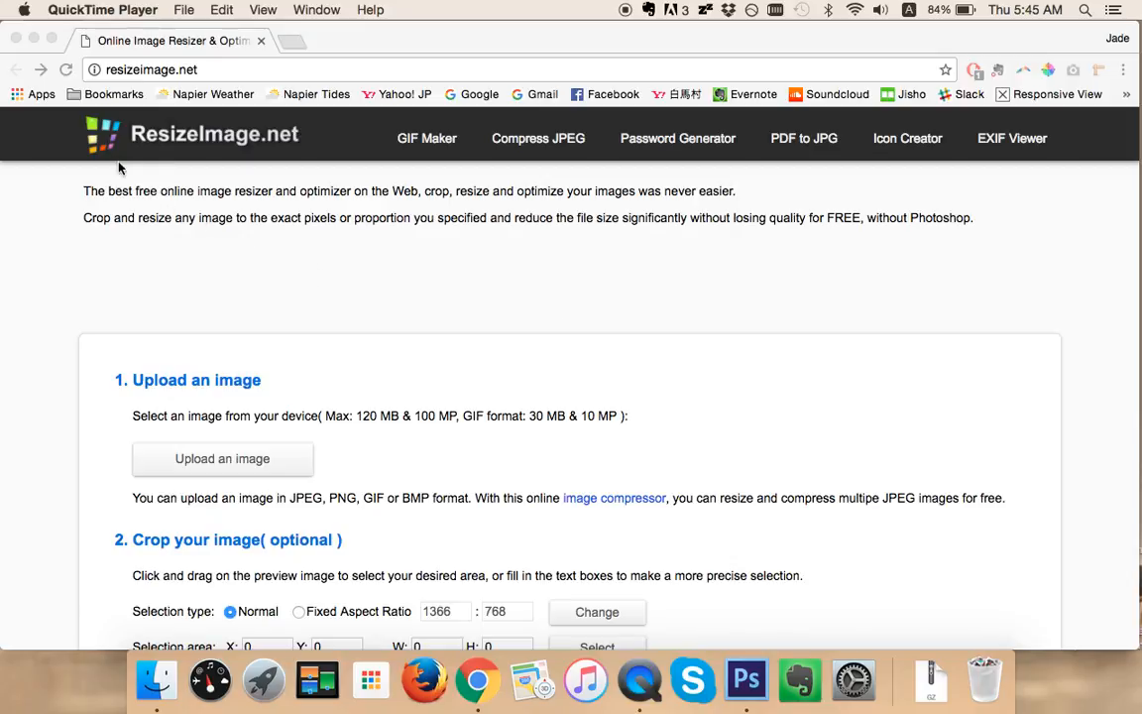
mouse_move(502, 384)
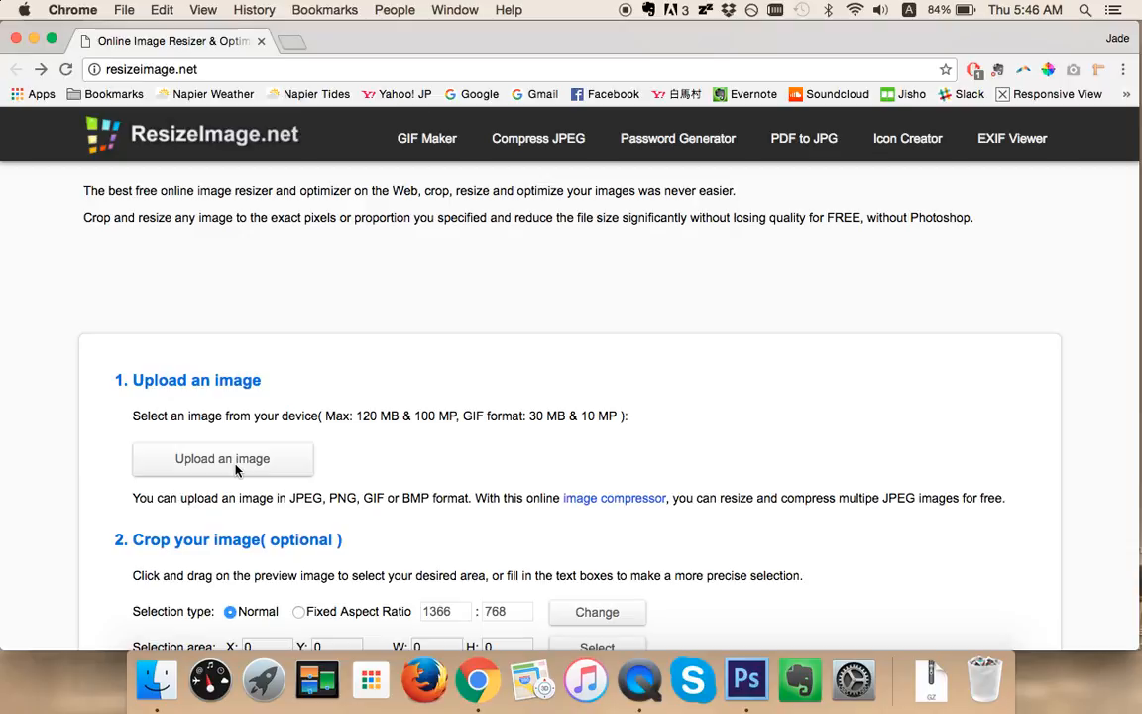
mouse_move(251, 466)
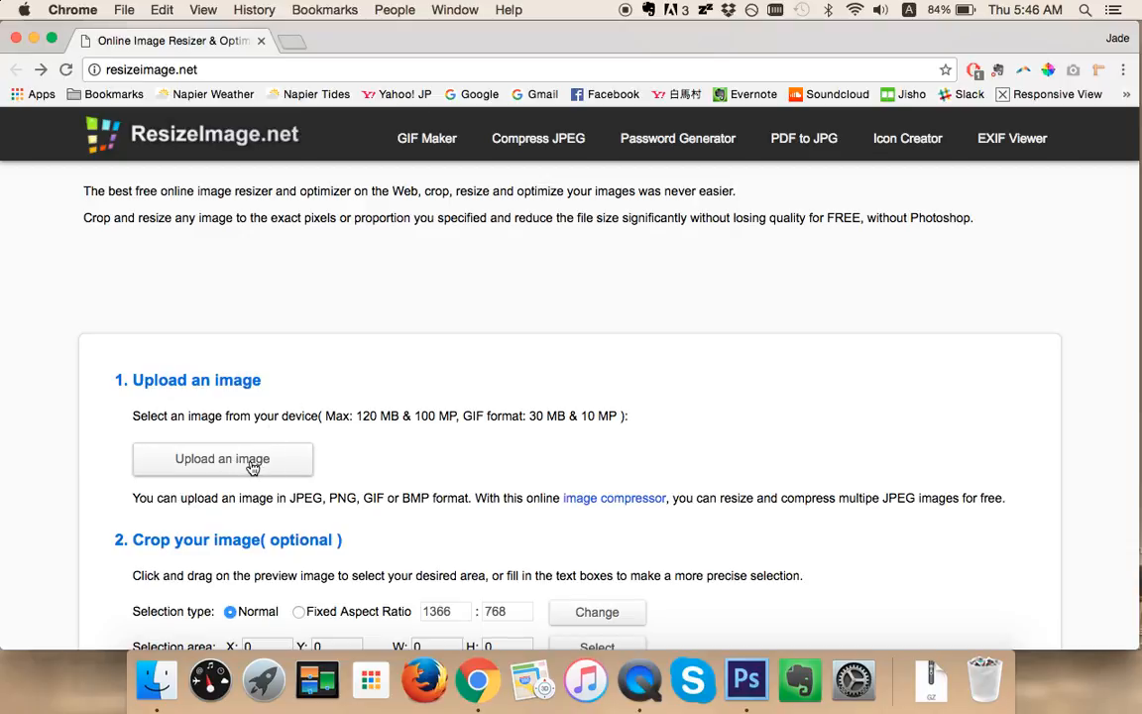
Pick how_to_resize_photos.JPG from the Desktop in the file picker and confirm it
left_click(222, 458)
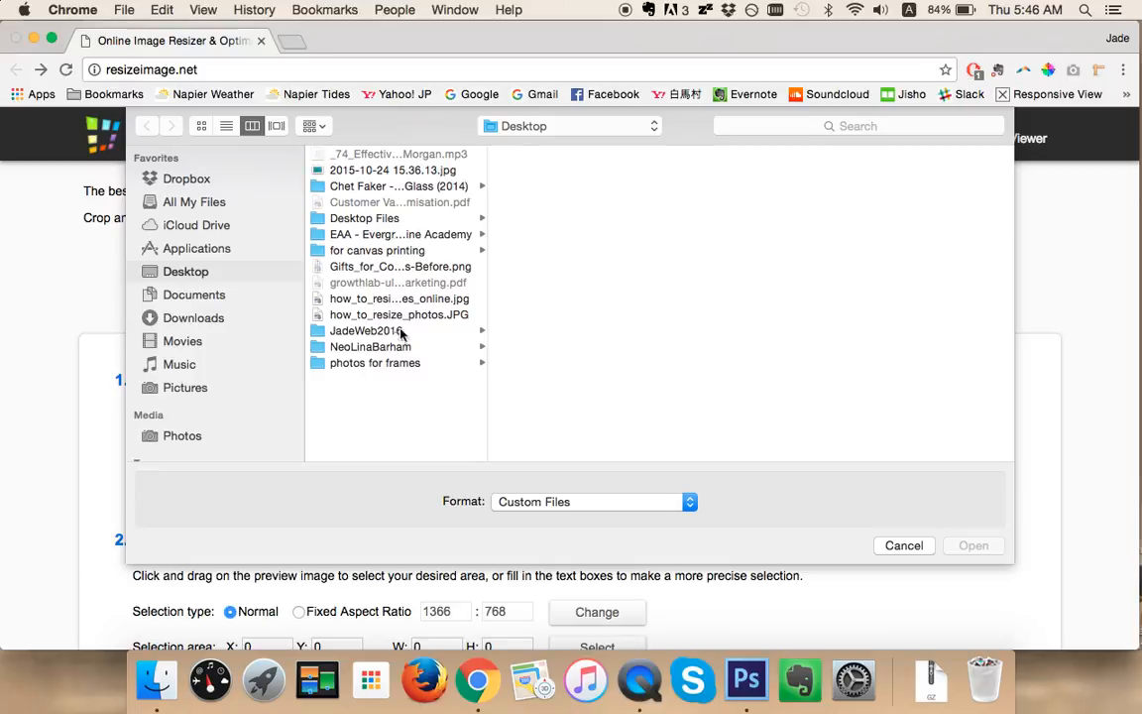
mouse_move(415, 310)
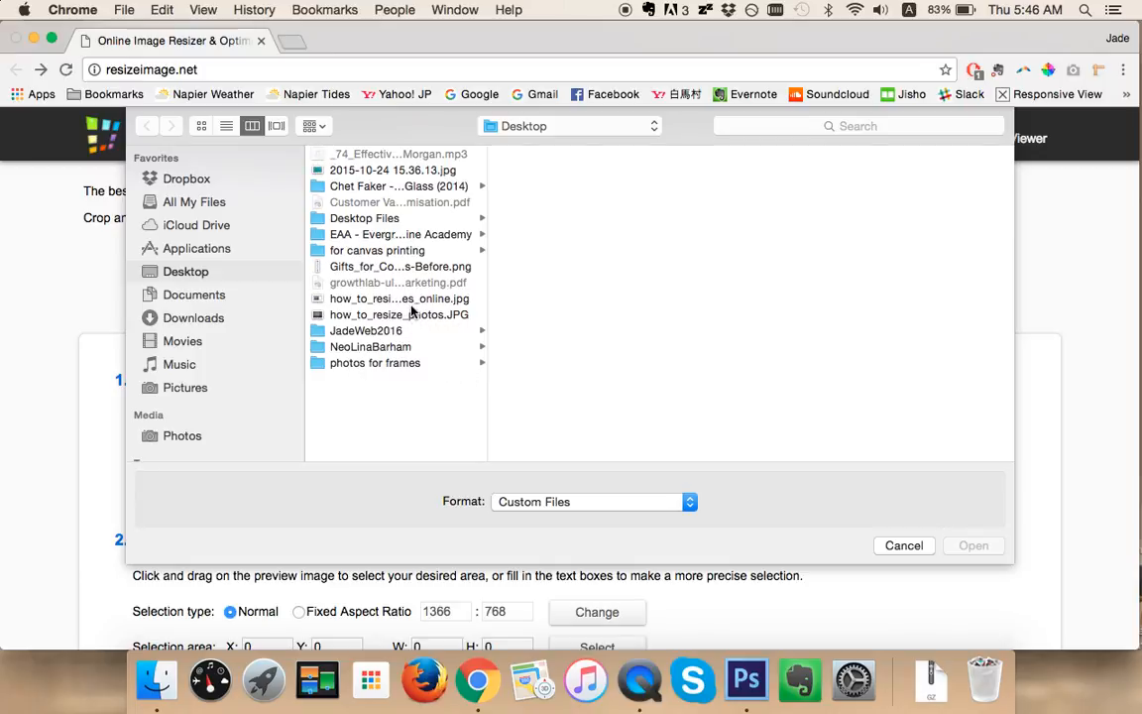
left_click(399, 314)
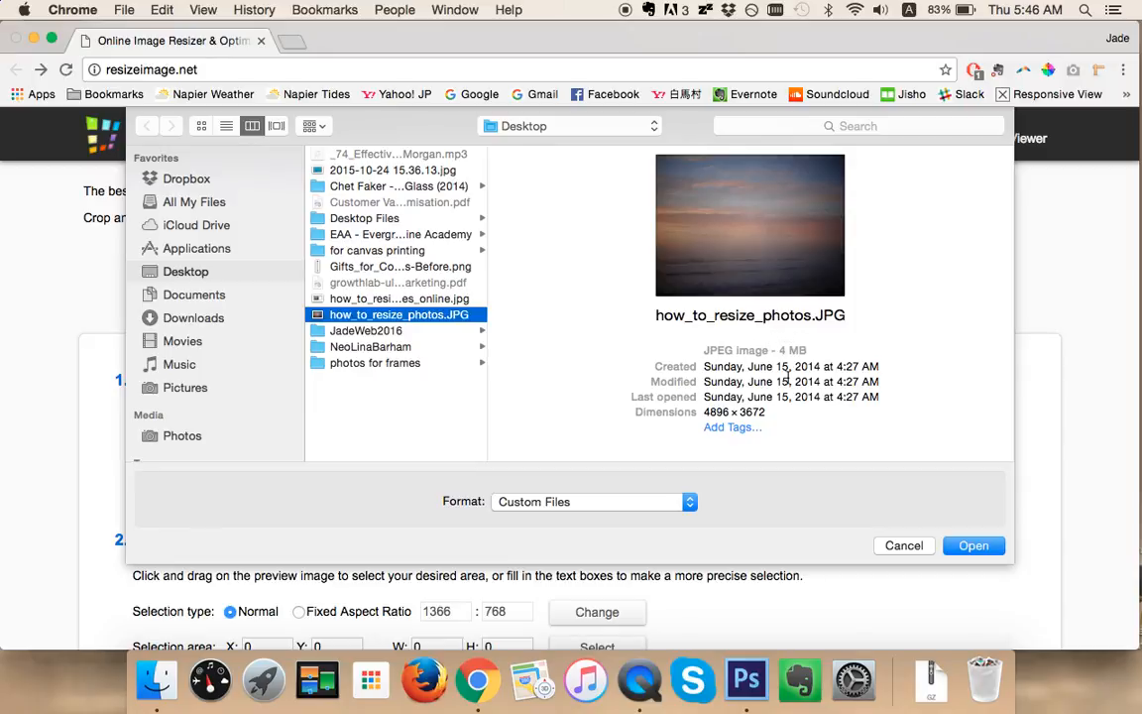
left_click(974, 546)
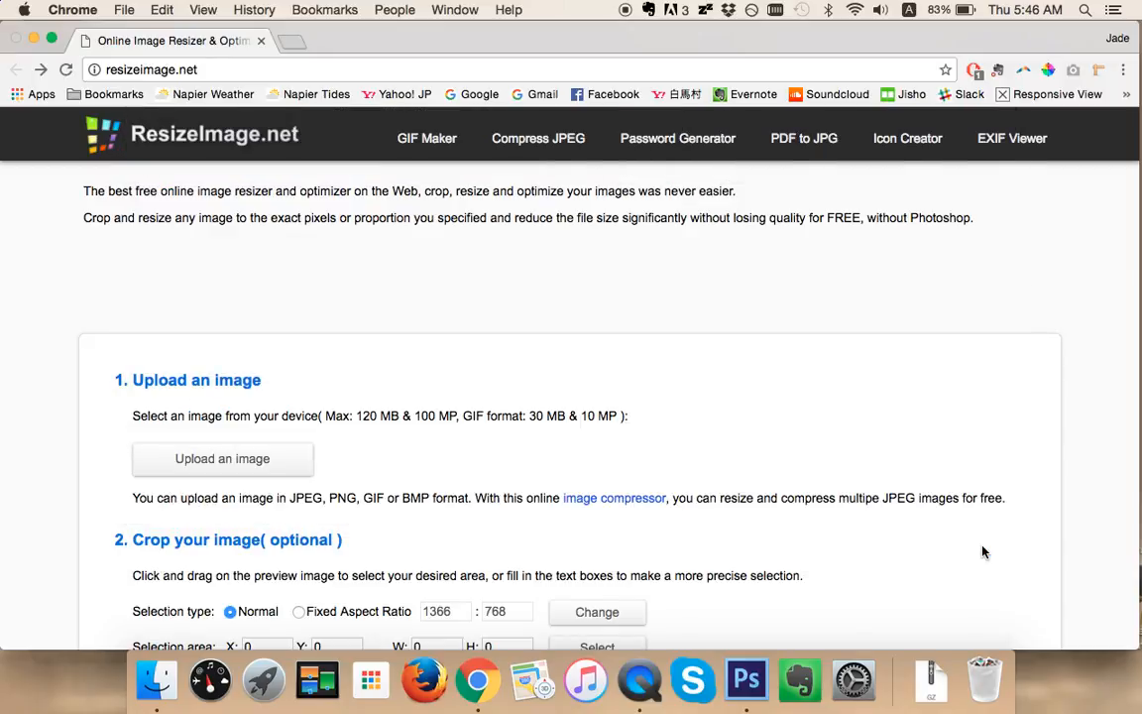
Start uploading how_to_resize_photos.JPG and scroll down toward the image preview
left_click(222, 458)
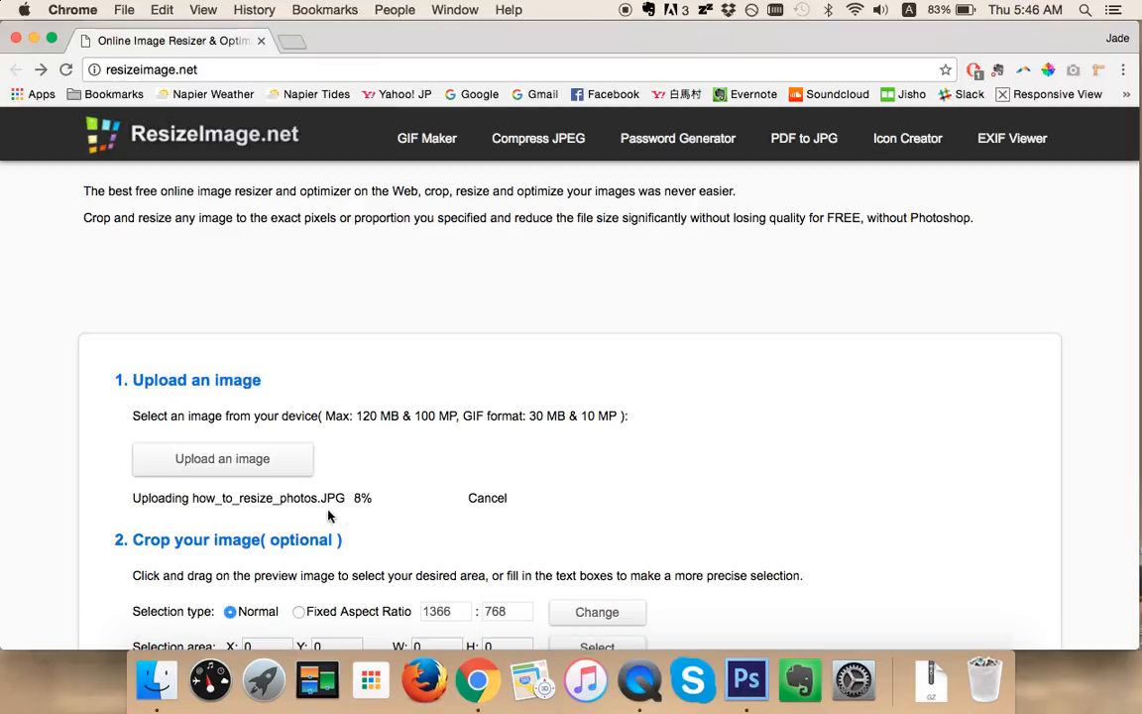
mouse_move(347, 492)
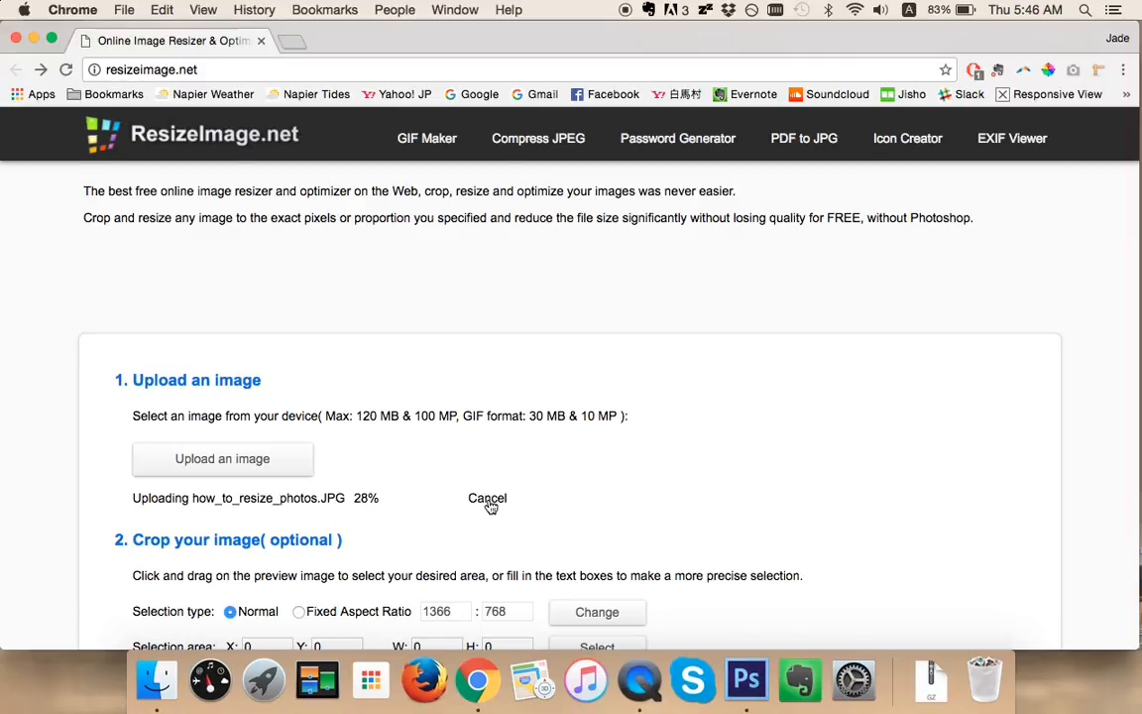
scroll("down", 3)
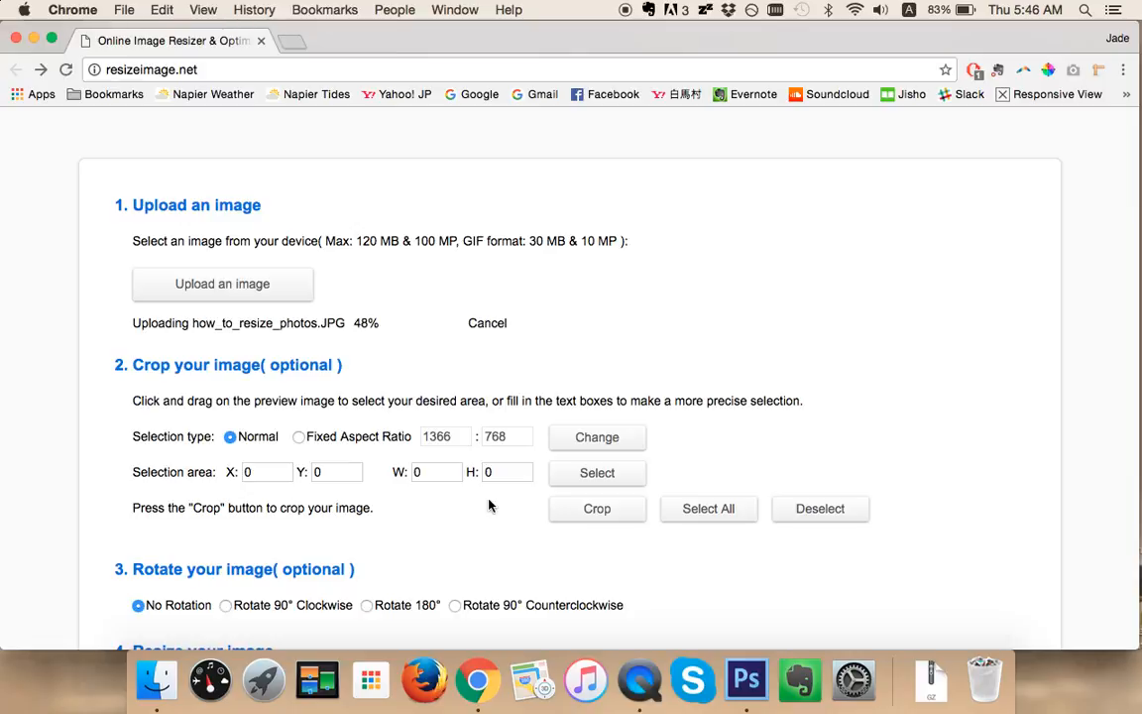
mouse_move(78, 347)
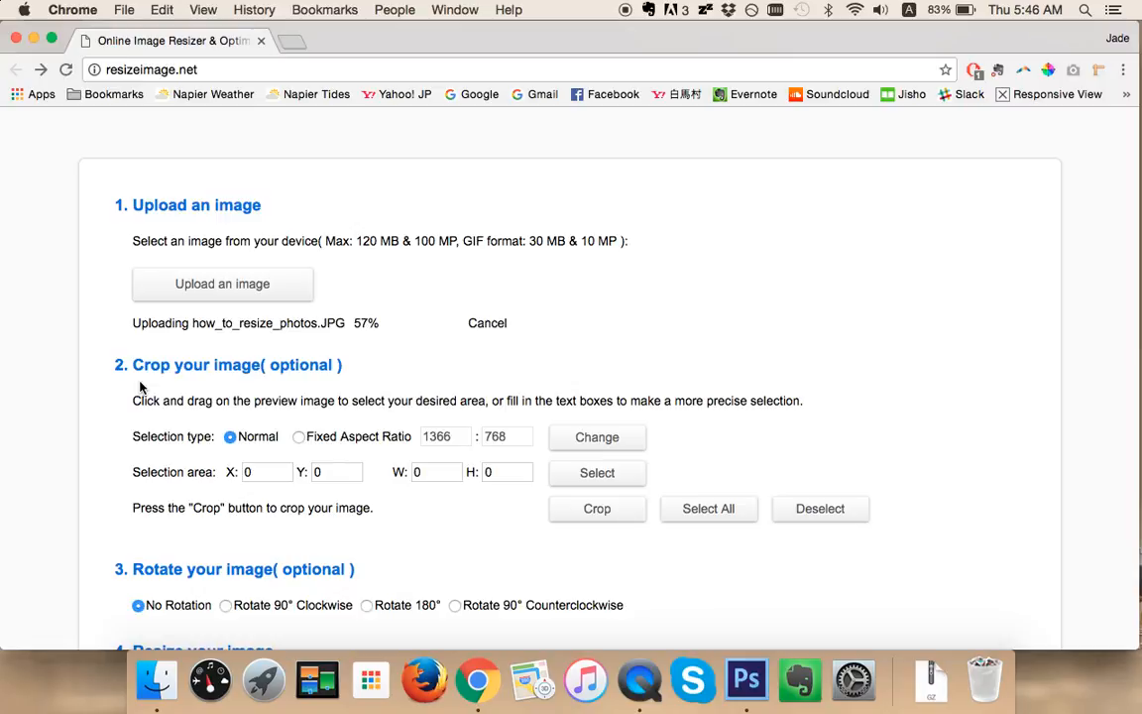
mouse_move(431, 351)
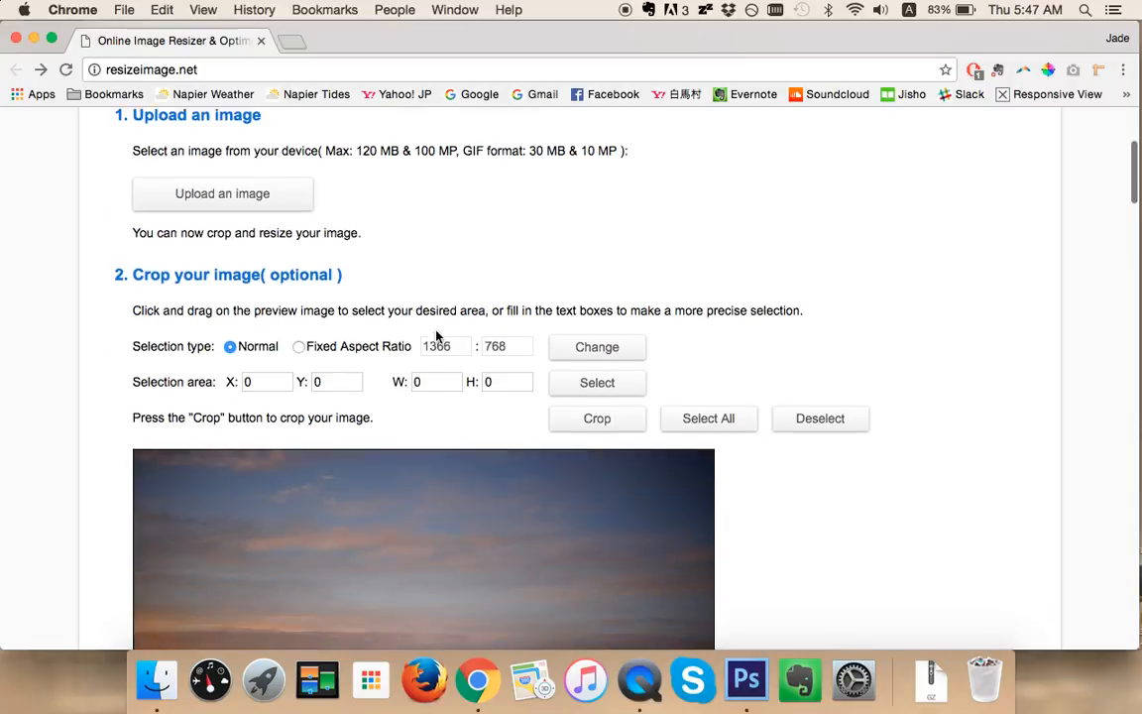
scroll("down", 3)
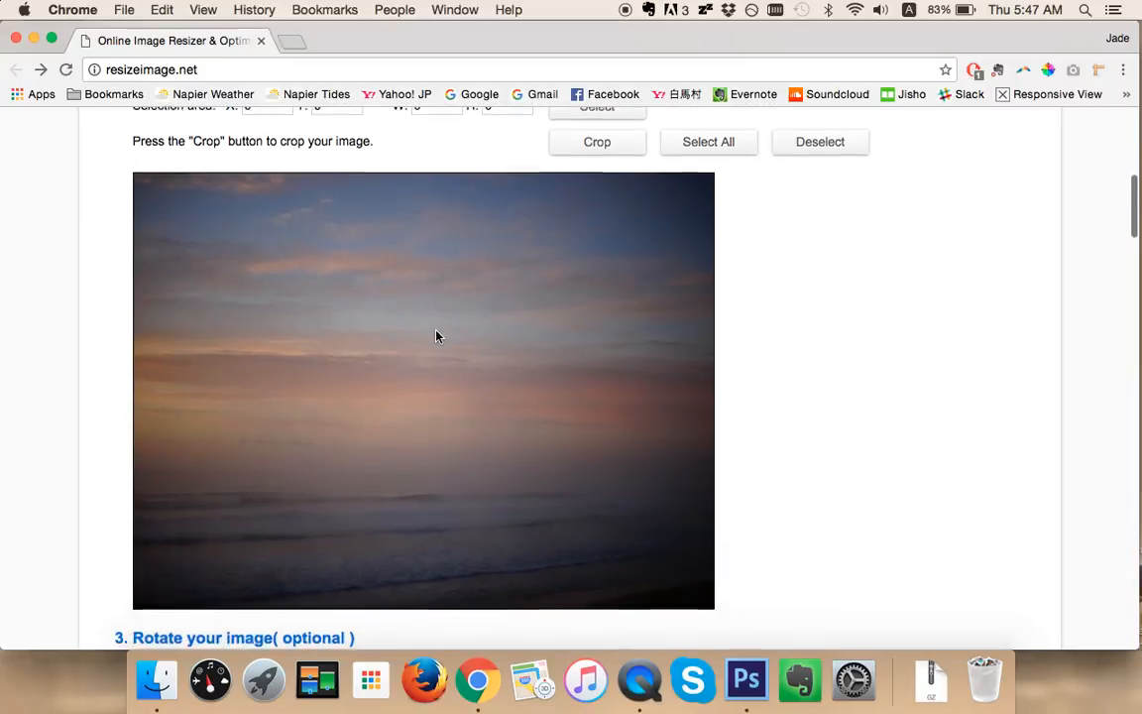
scroll("down", 3)
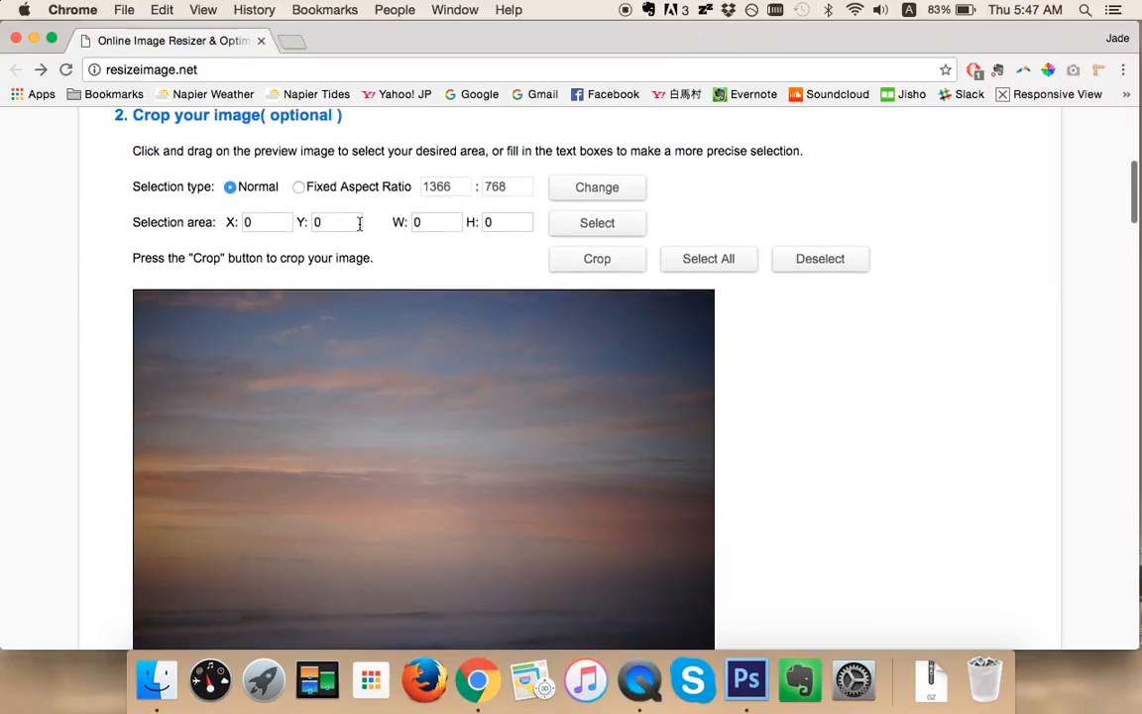
mouse_move(470, 259)
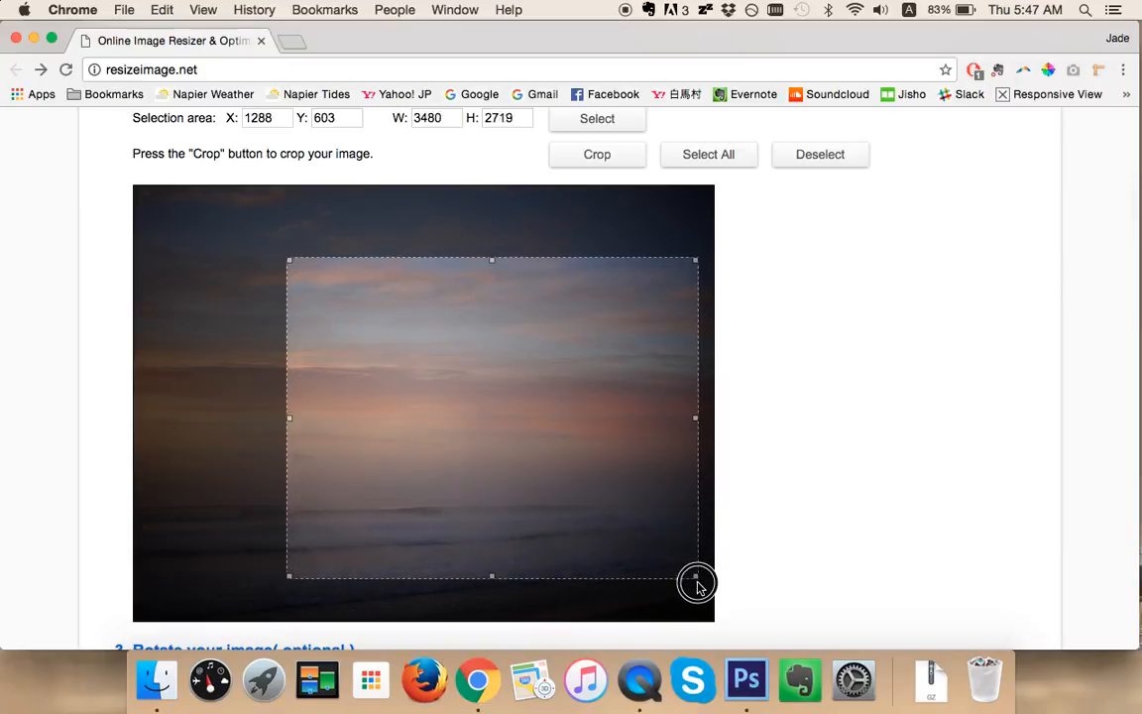
left_click_drag(696, 576, 696, 580)
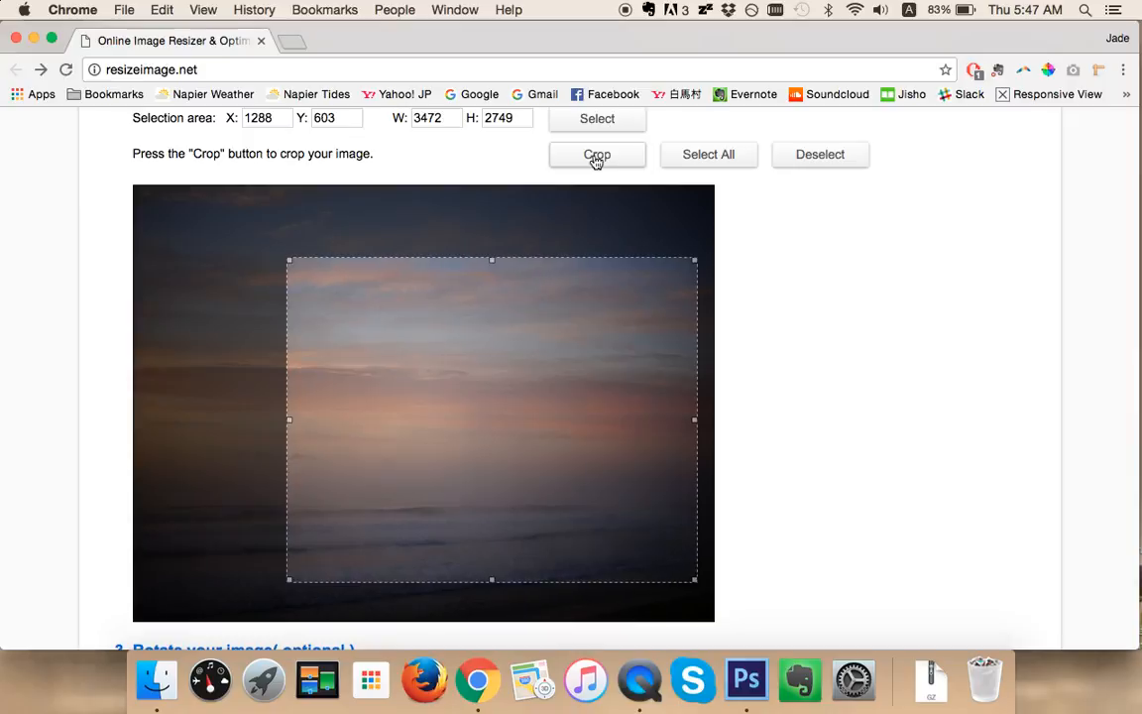
left_click(820, 153)
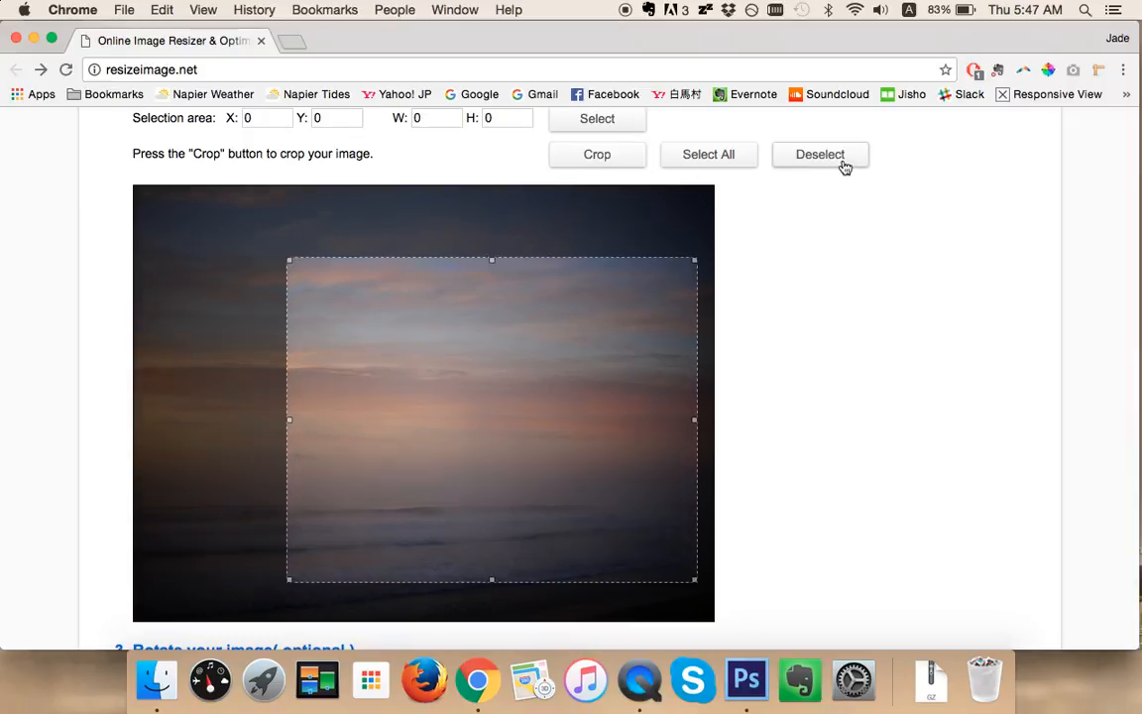
left_click(820, 154)
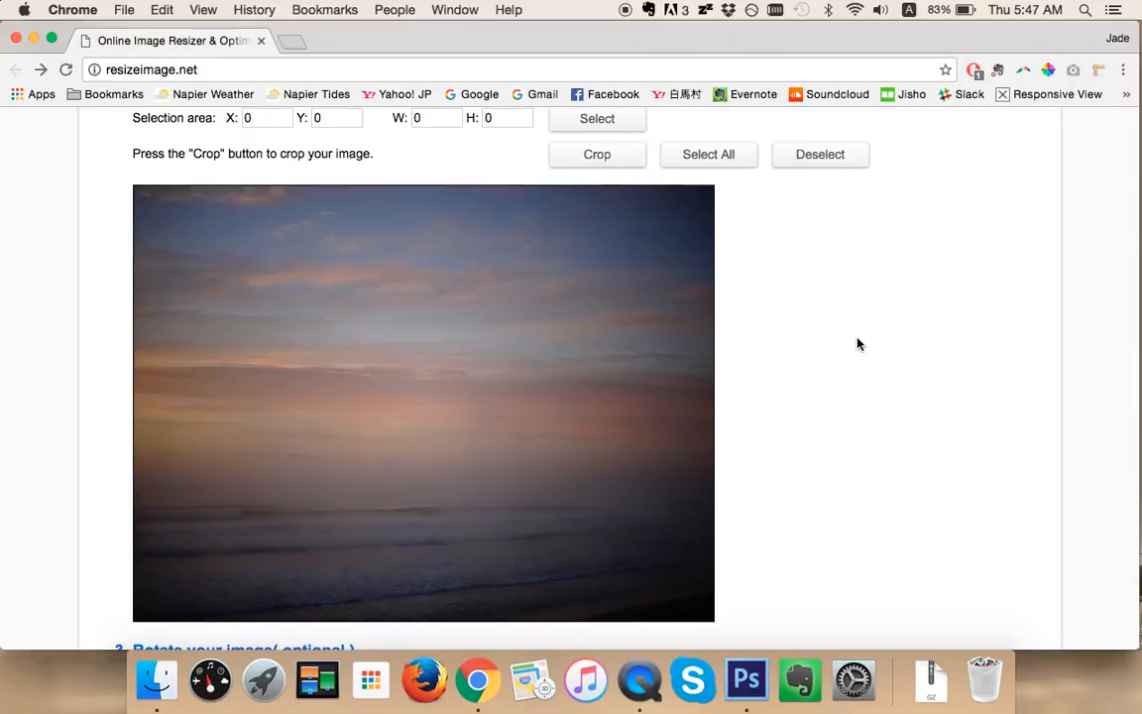
Scroll to Resize your image and set width 1200 (1200 x 900, 25%) keeping aspect ratio
scroll("down", 3)
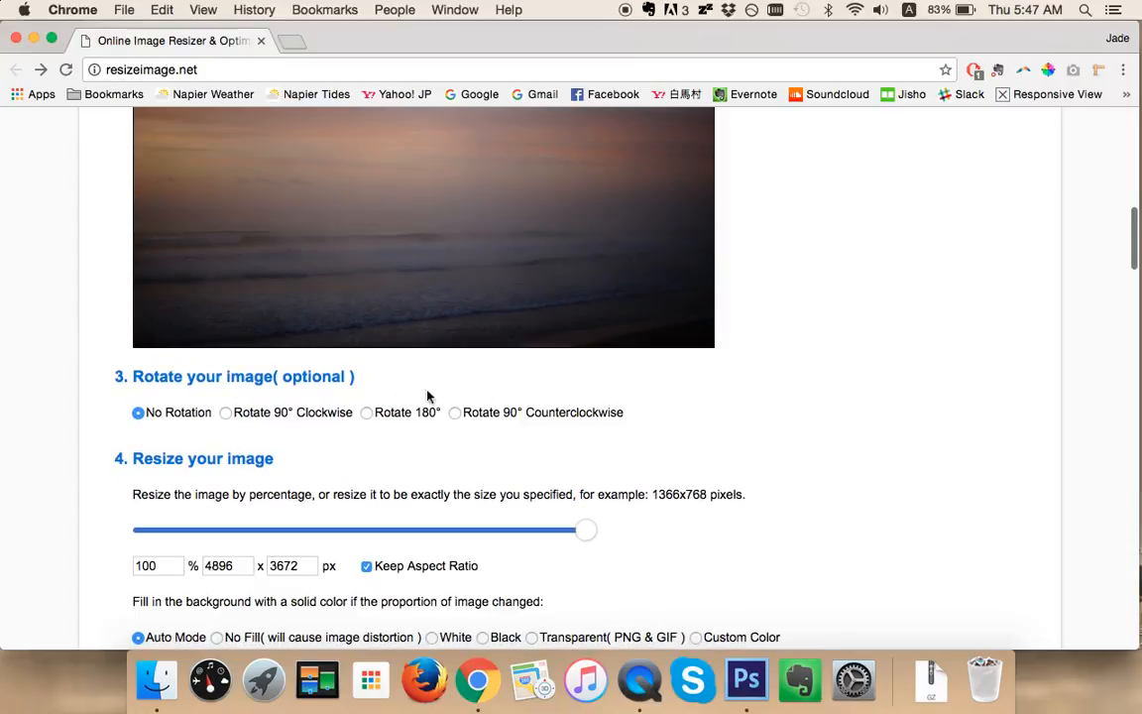
mouse_move(598, 423)
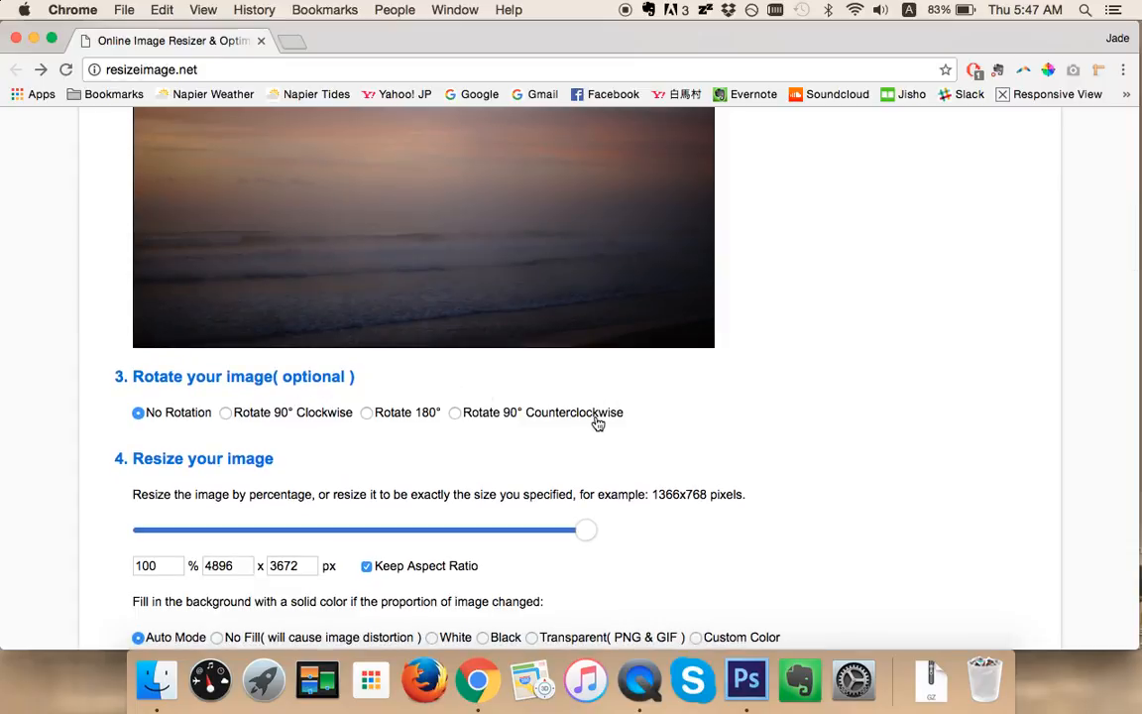
scroll("down", 3)
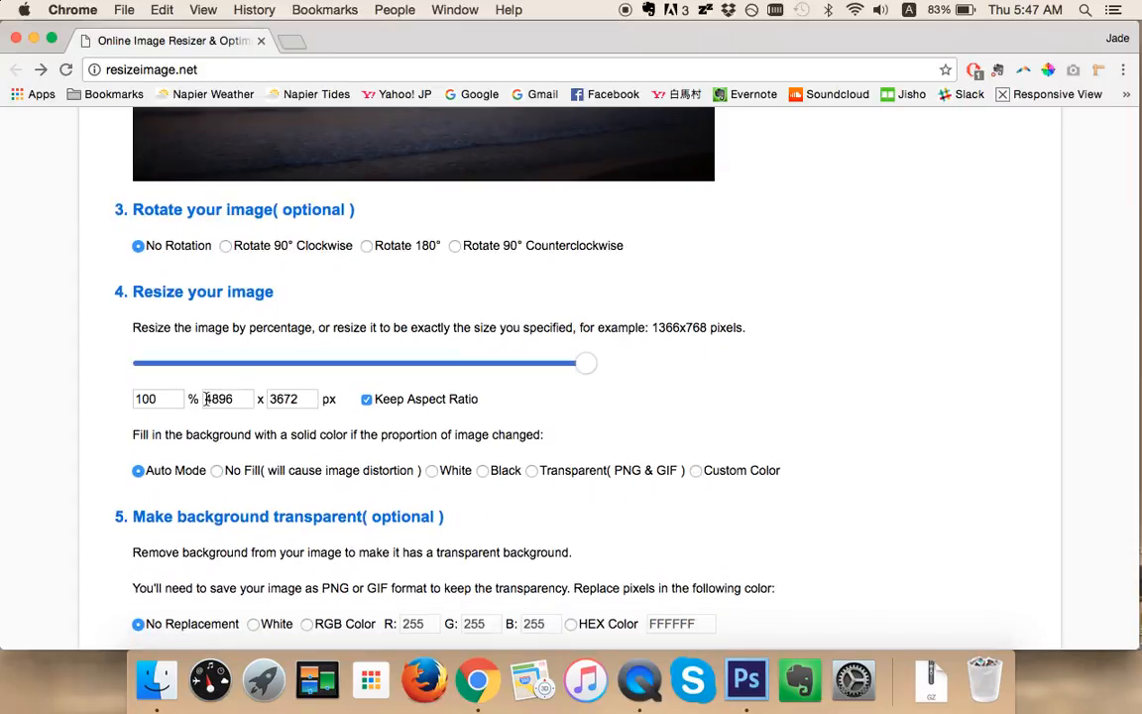
left_click(220, 399)
type("1200")
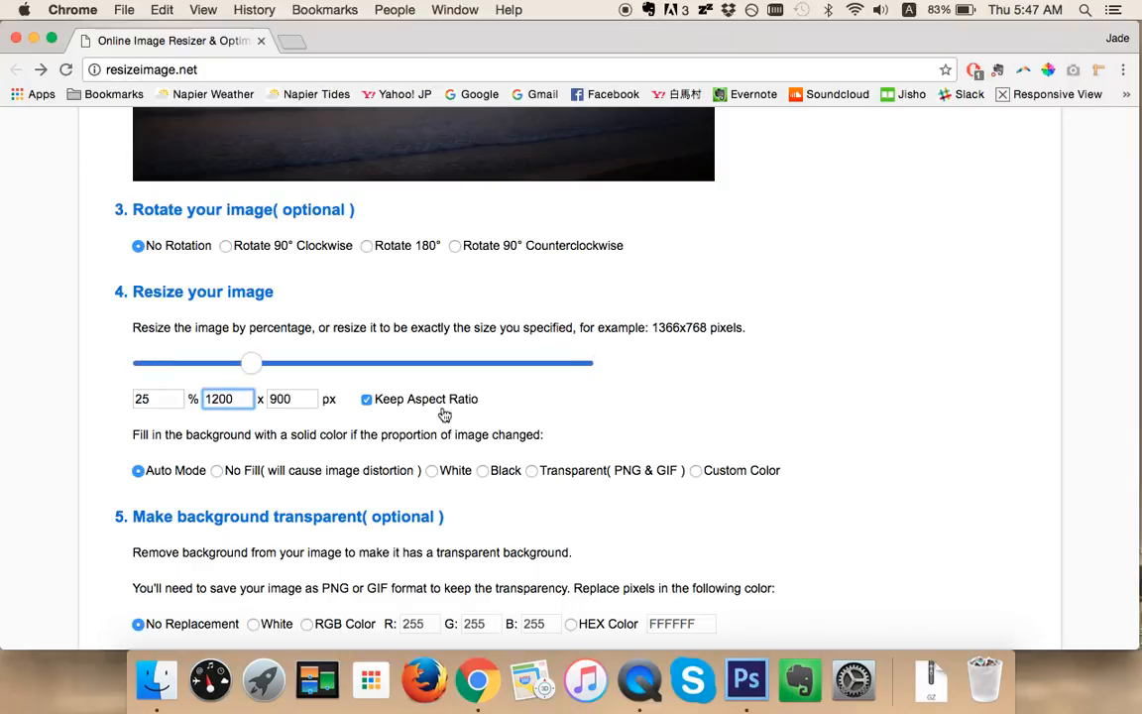
scroll("down", 3)
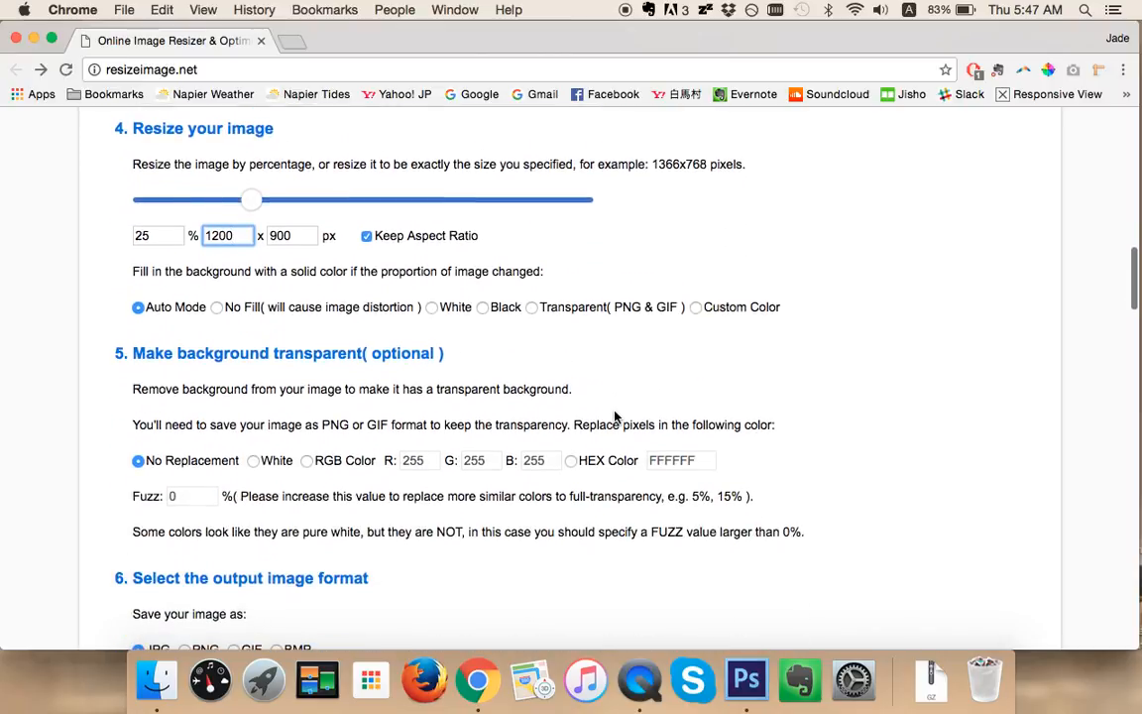
mouse_move(598, 376)
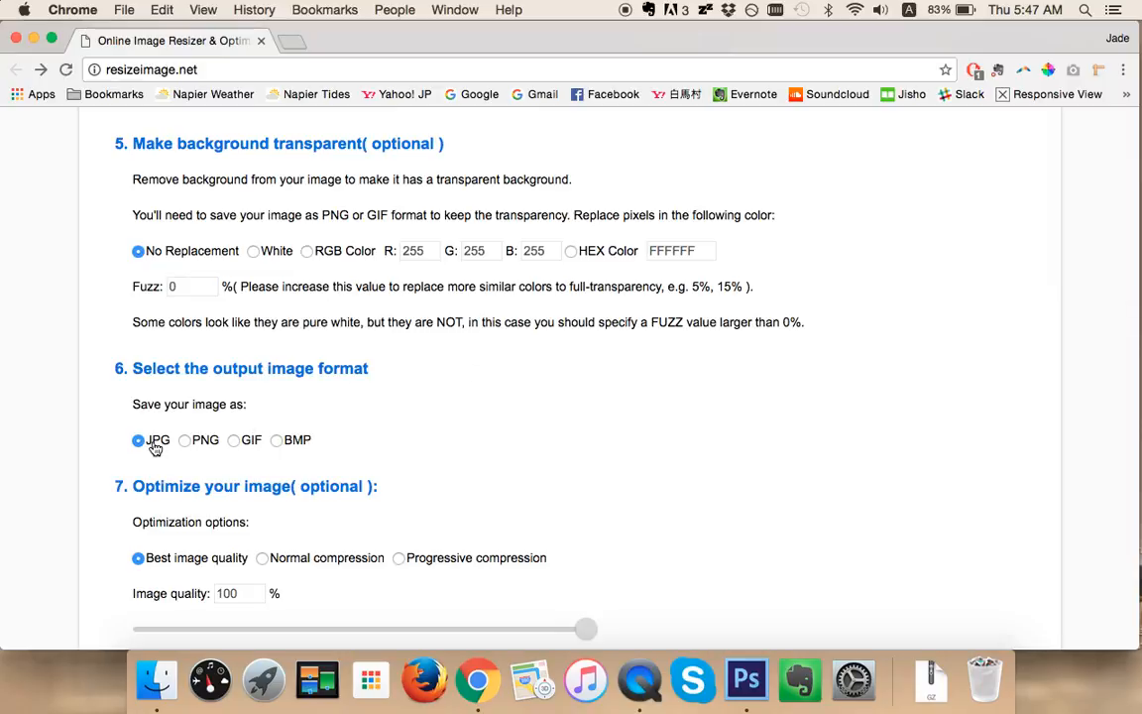
mouse_move(607, 421)
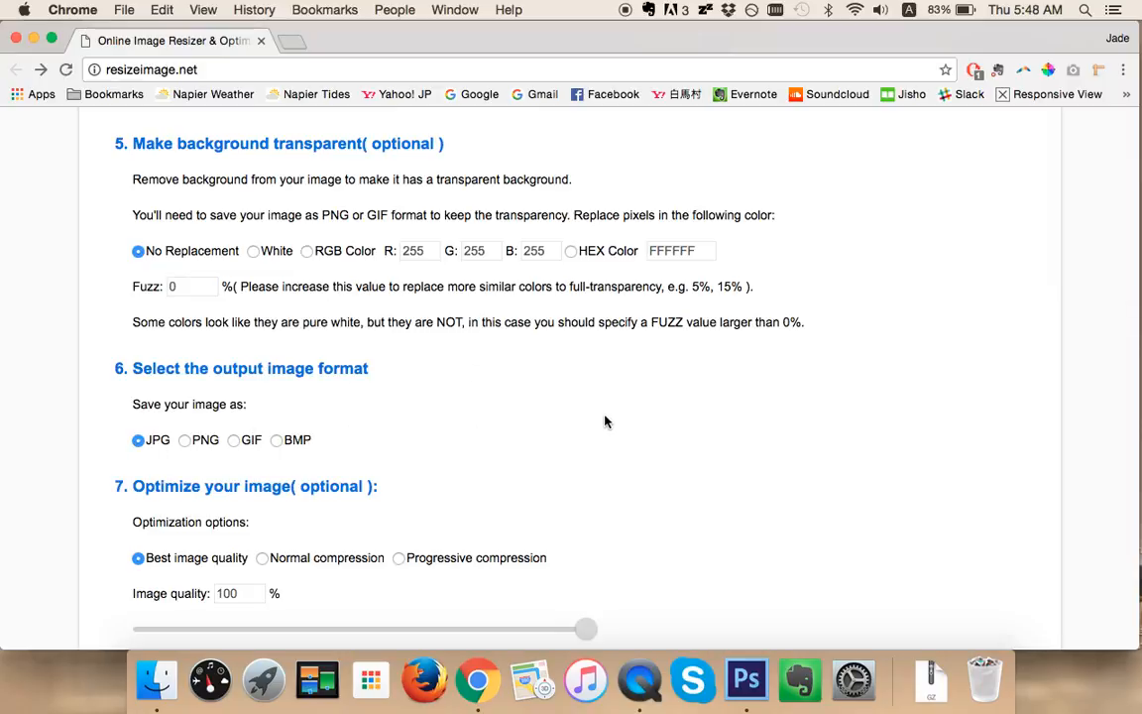
scroll("down", 3)
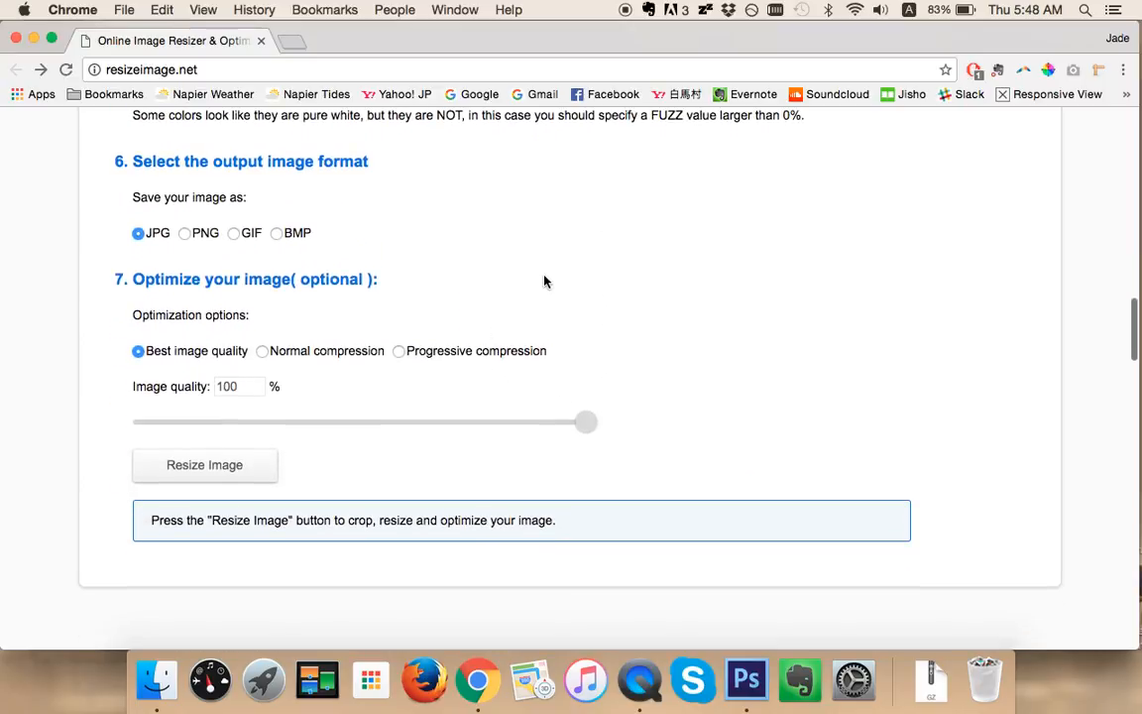
left_click(262, 351)
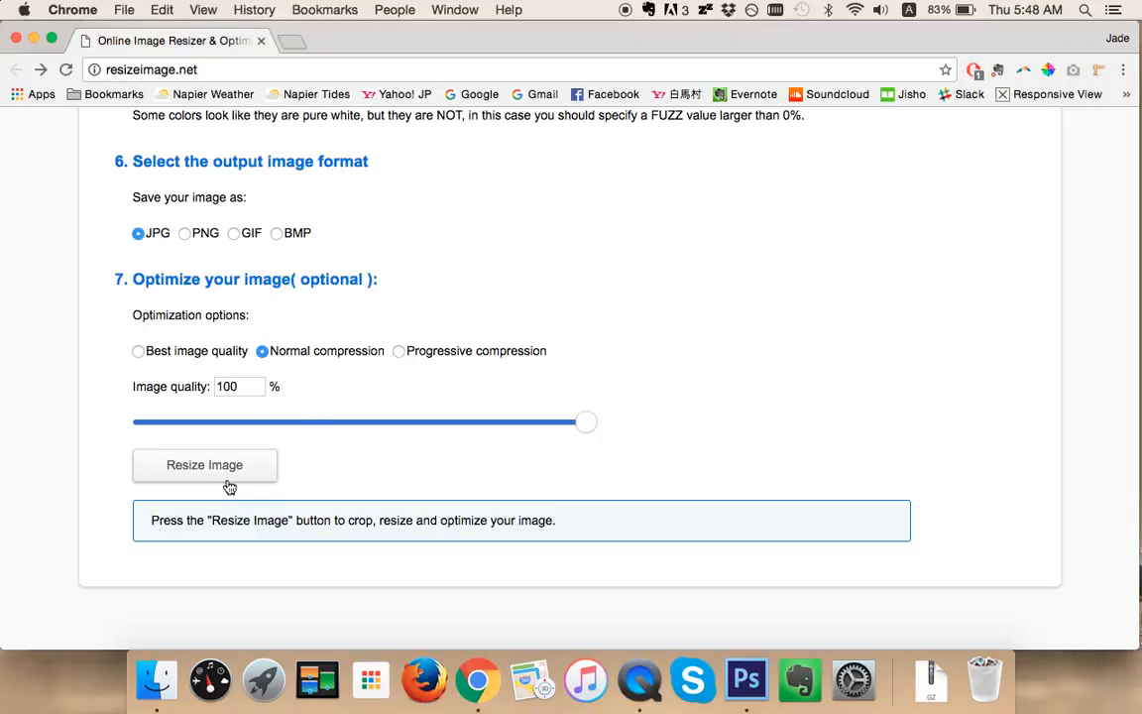
Resize the photo to a 1200x900 JPG at 100% quality, giving 486 KB
left_click(204, 465)
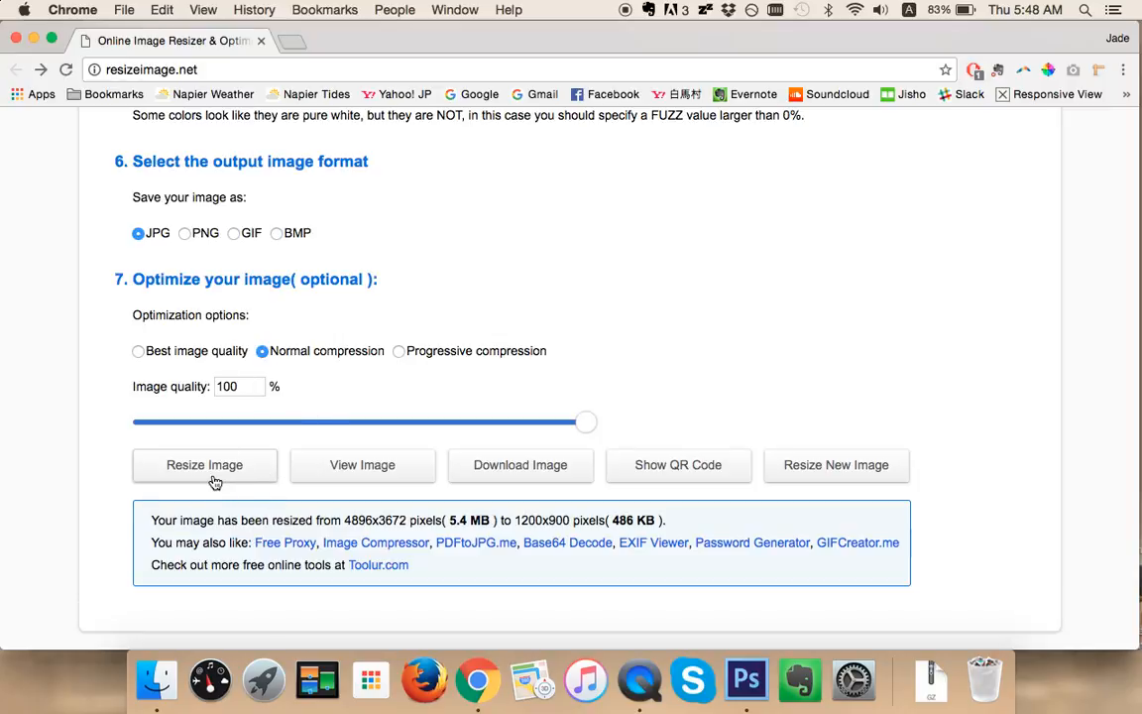
mouse_move(612, 501)
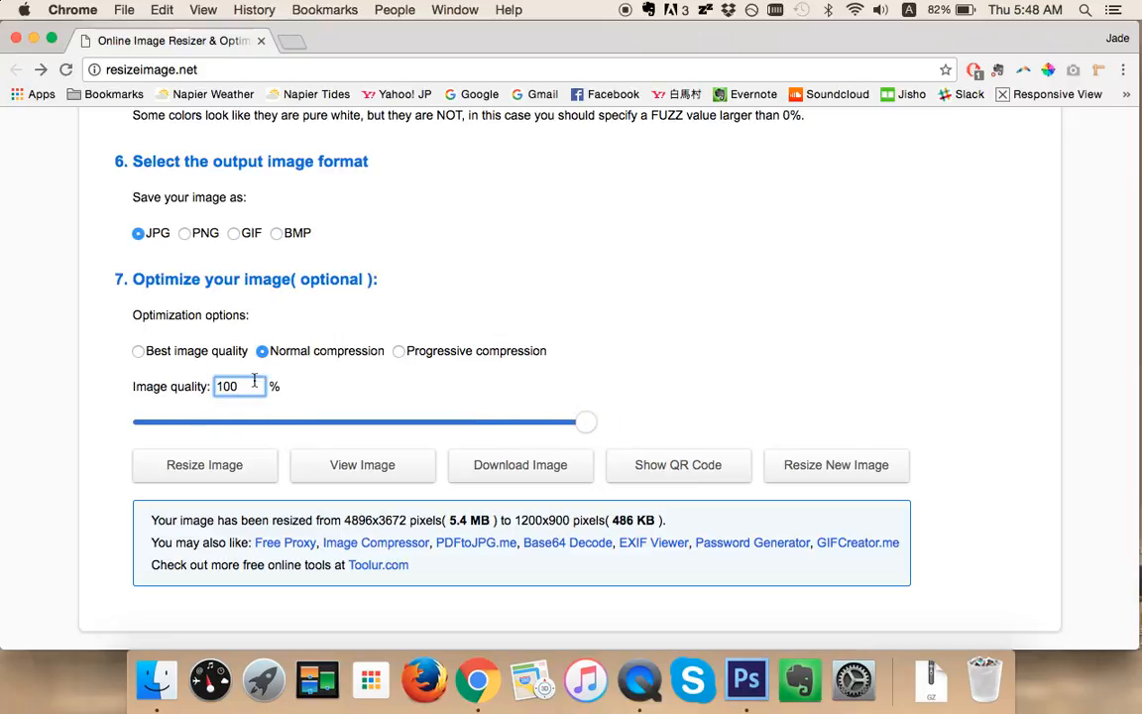
Re-run the resize at quality 90, 91 and 92 to compare file sizes
left_click_drag(586, 423, 541, 422)
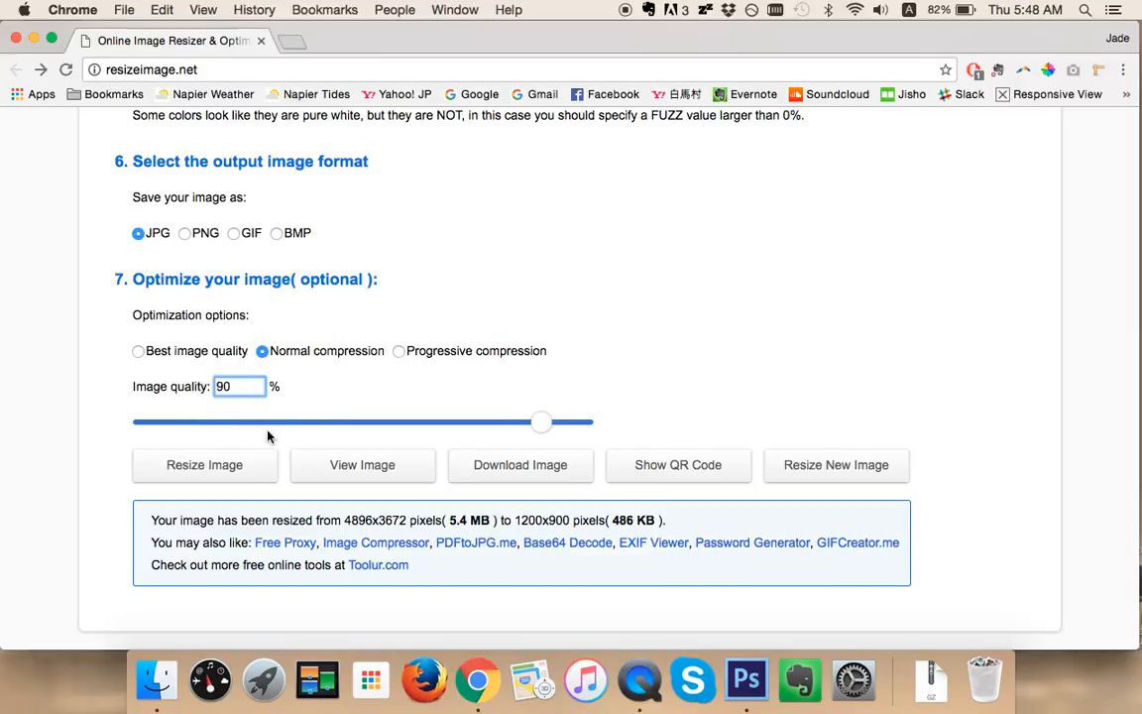
left_click(204, 465)
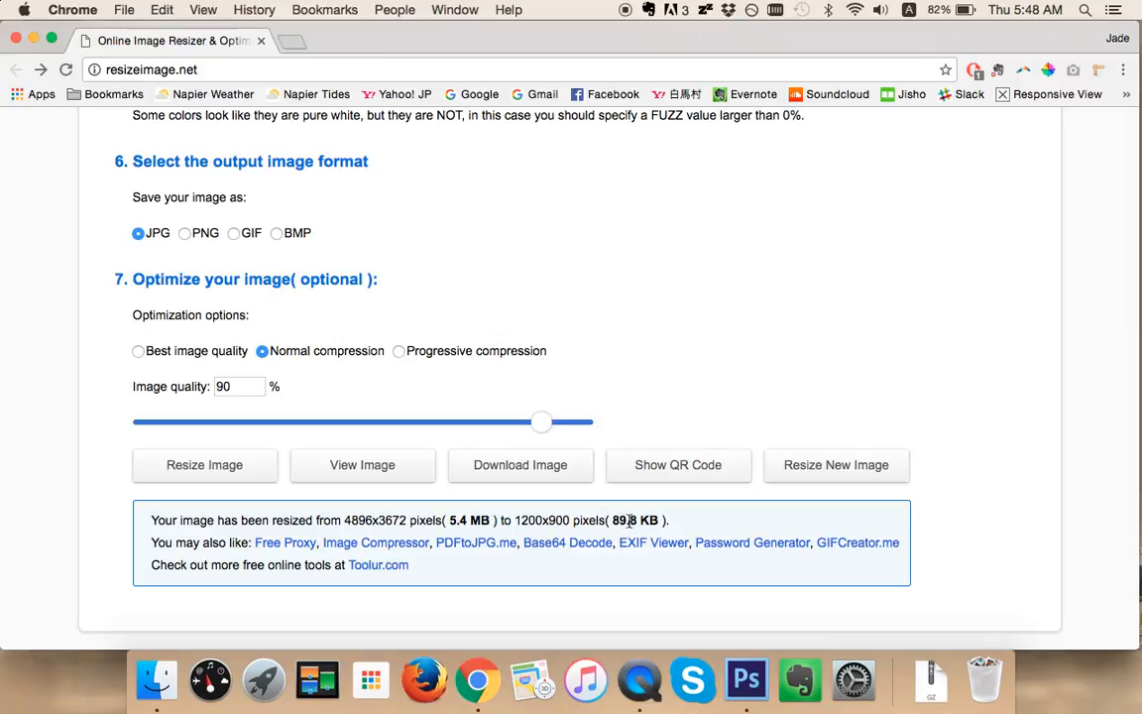
left_click(238, 386)
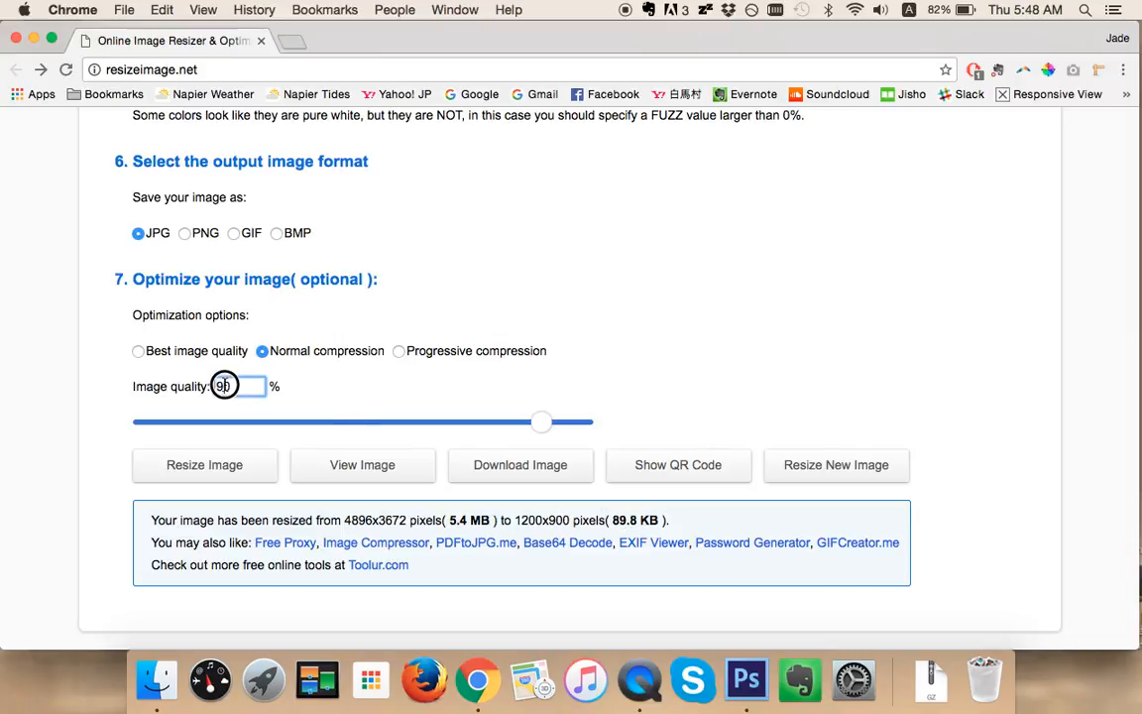
left_click(205, 465)
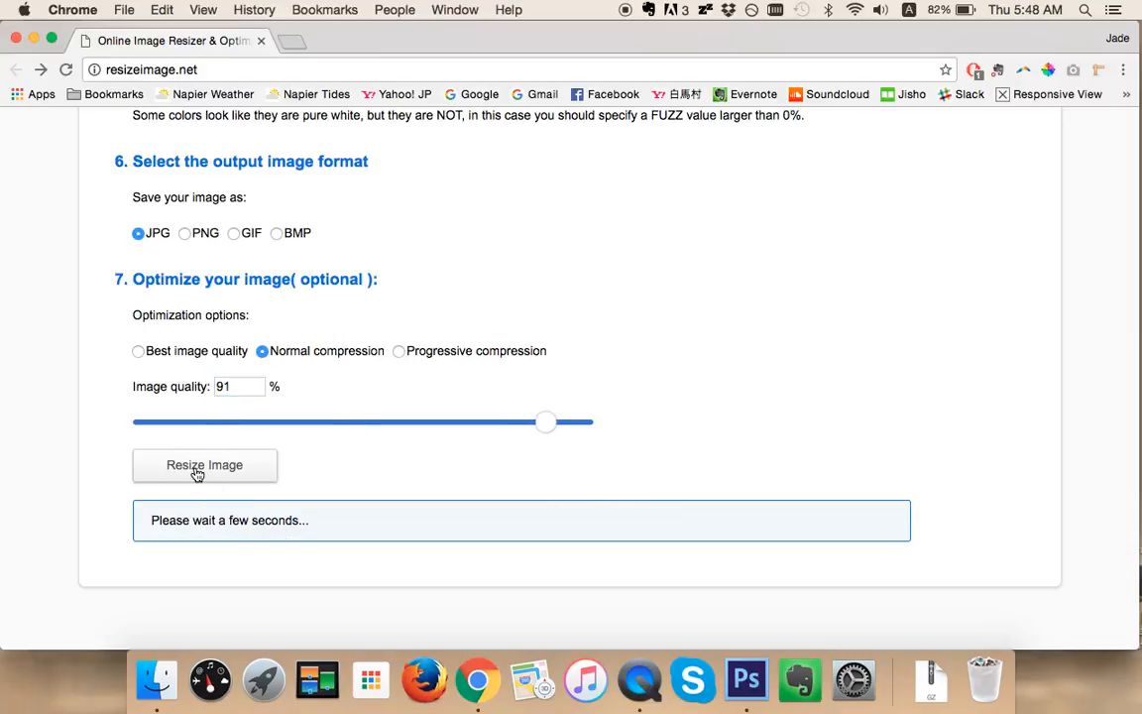
left_click(204, 464)
type("92")
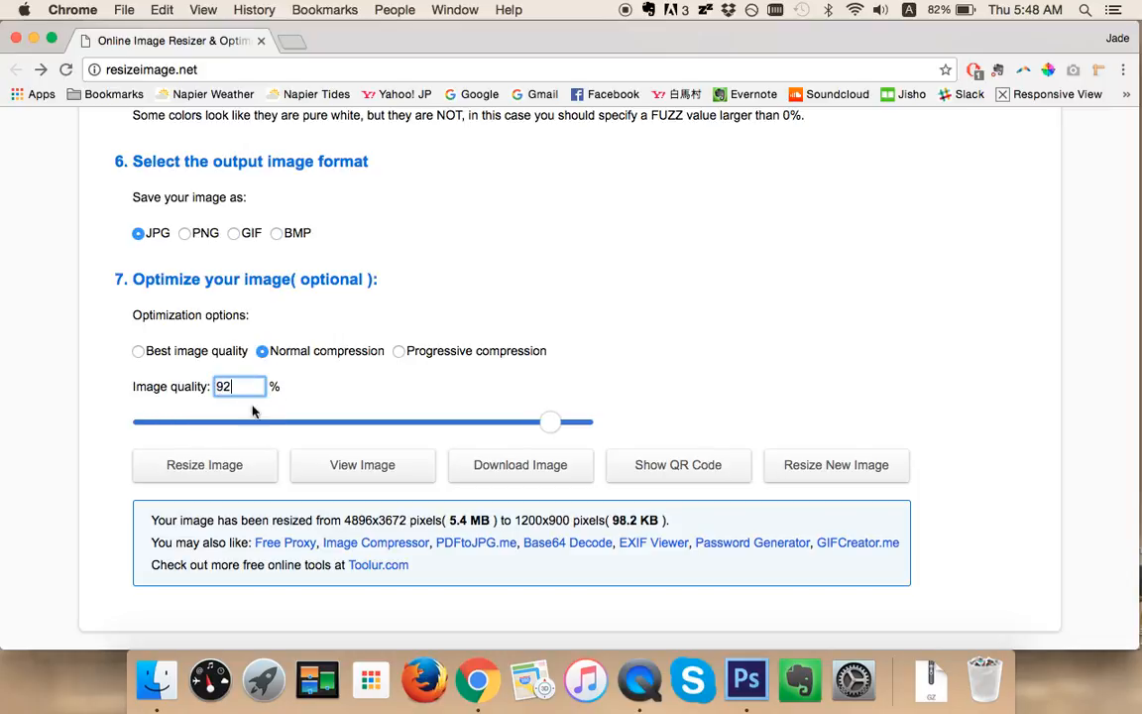
left_click(205, 466)
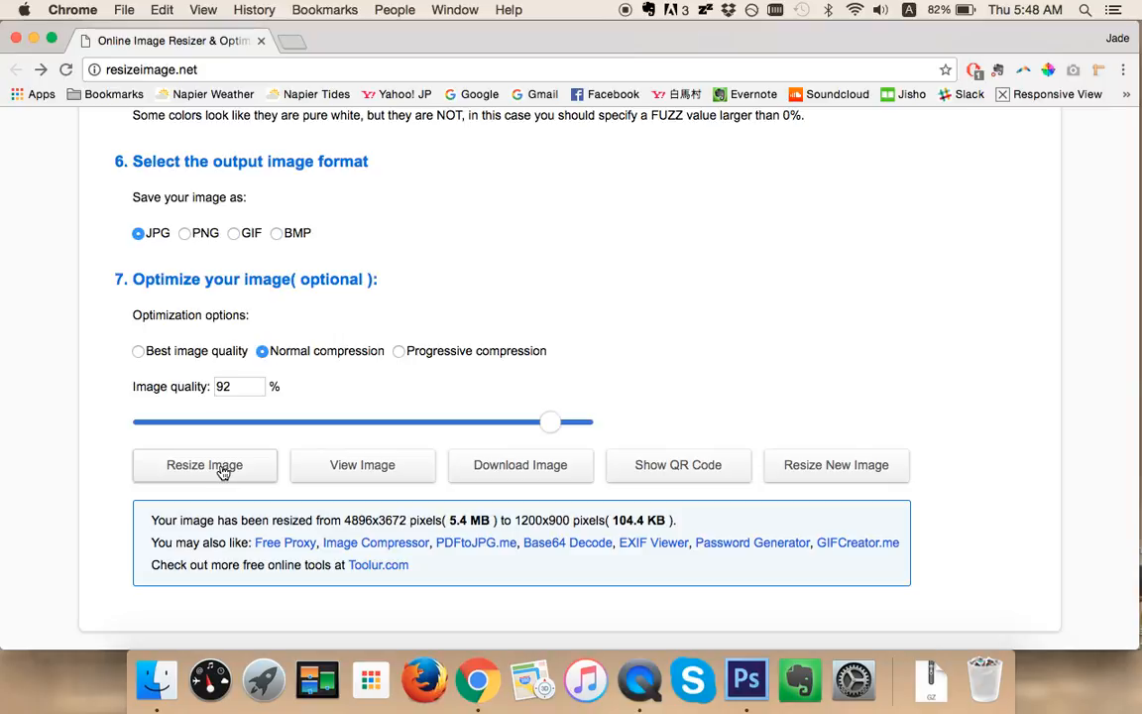
Set quality back to 91% (98.2 KB), download the image, and open Downloads
left_click(238, 386)
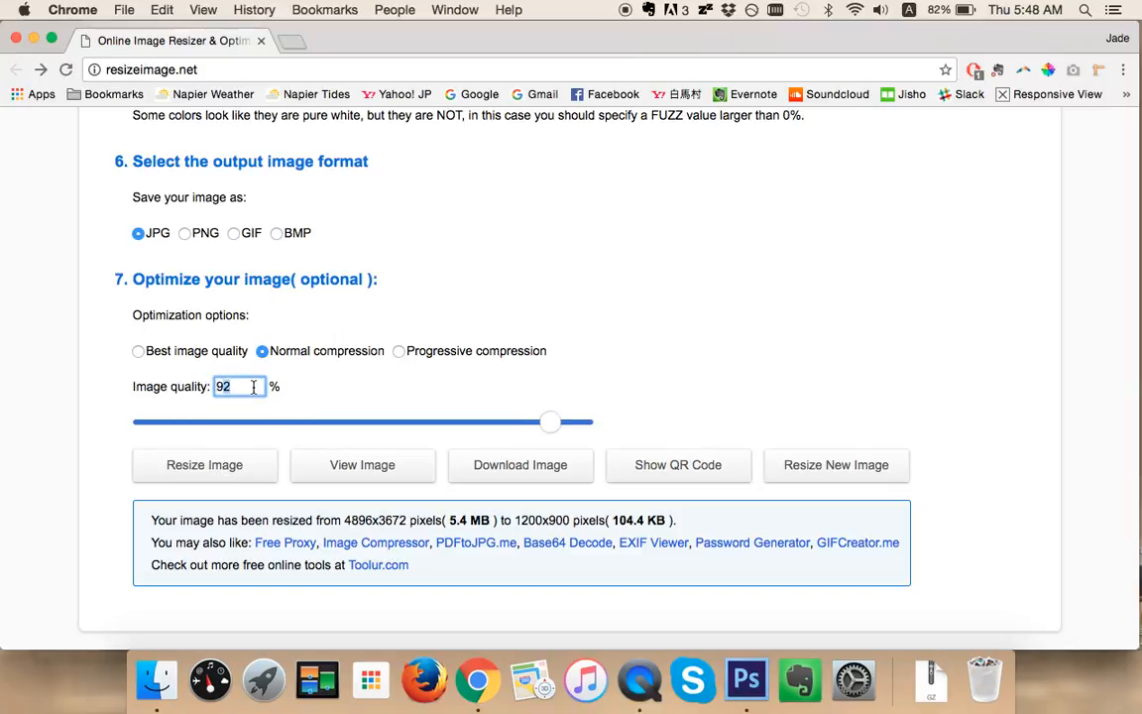
left_click_drag(551, 423, 546, 422)
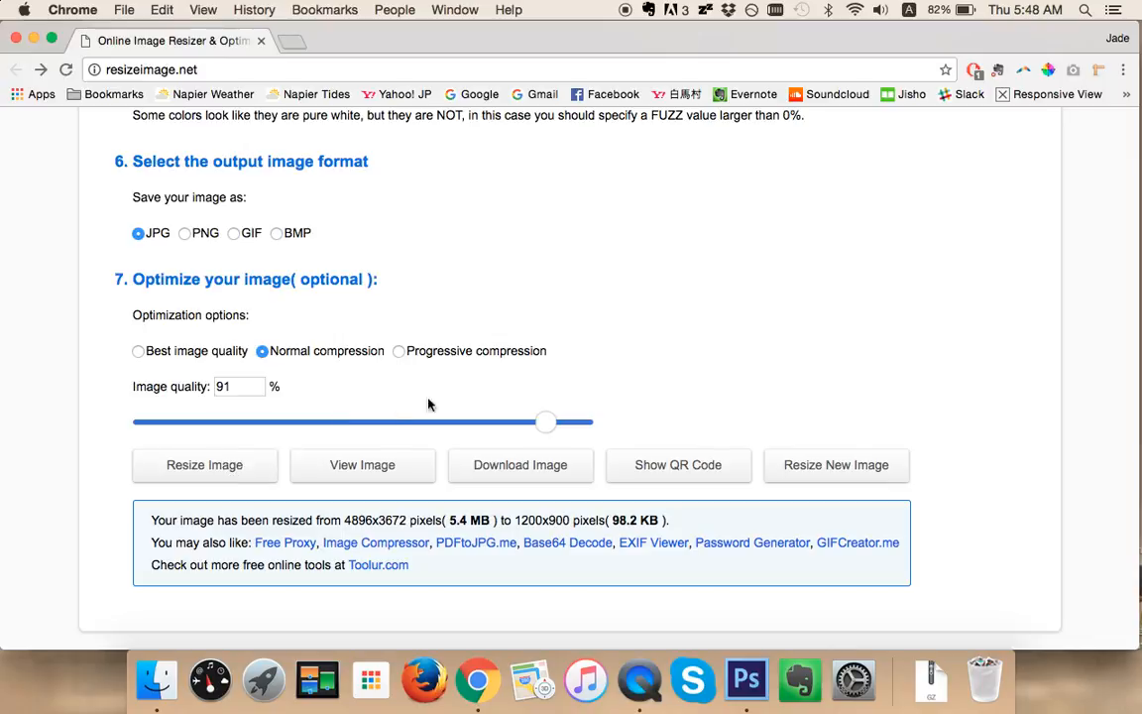
left_click(520, 464)
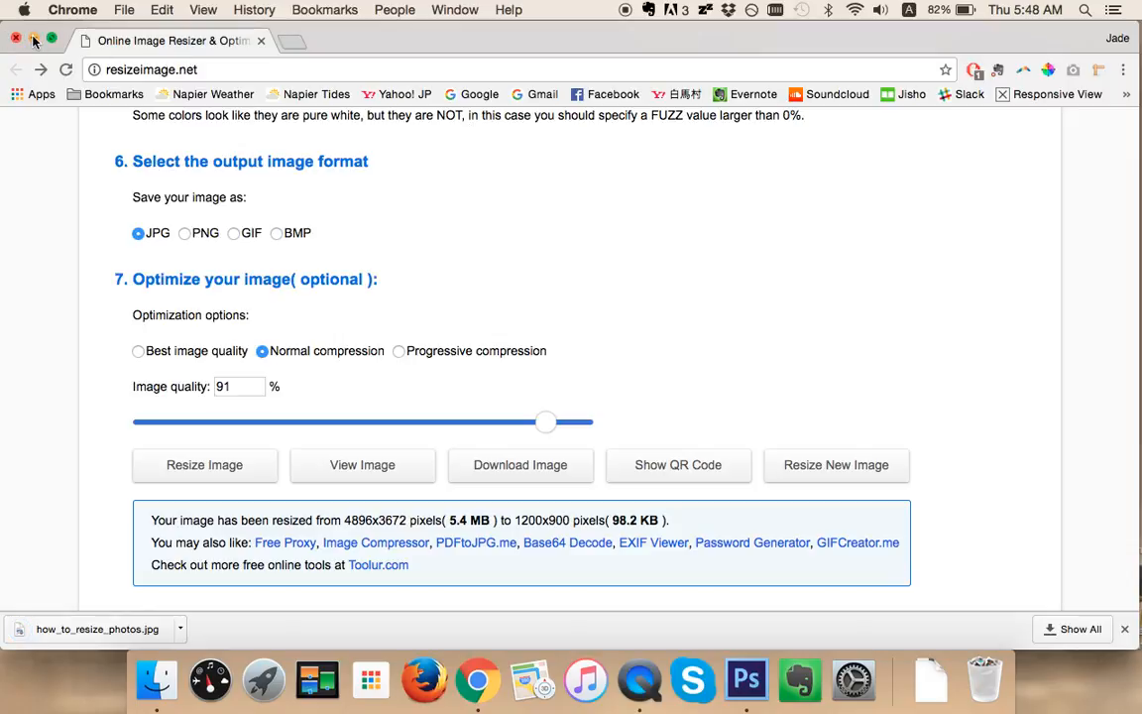
mouse_move(930, 679)
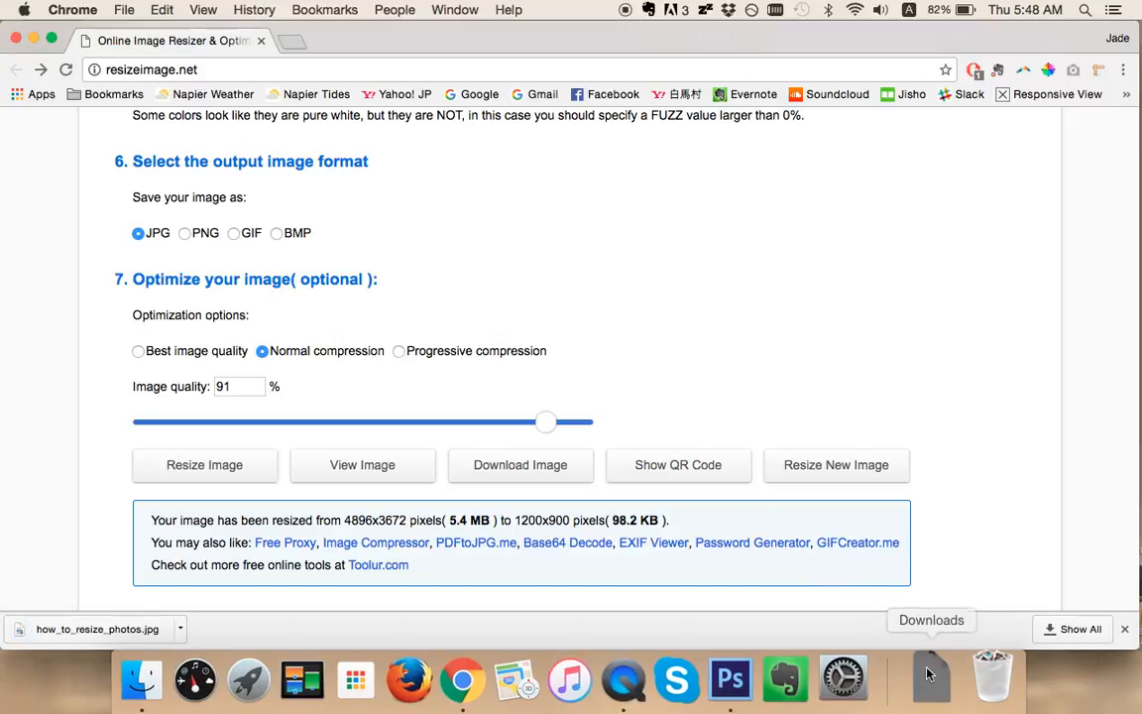
left_click(931, 677)
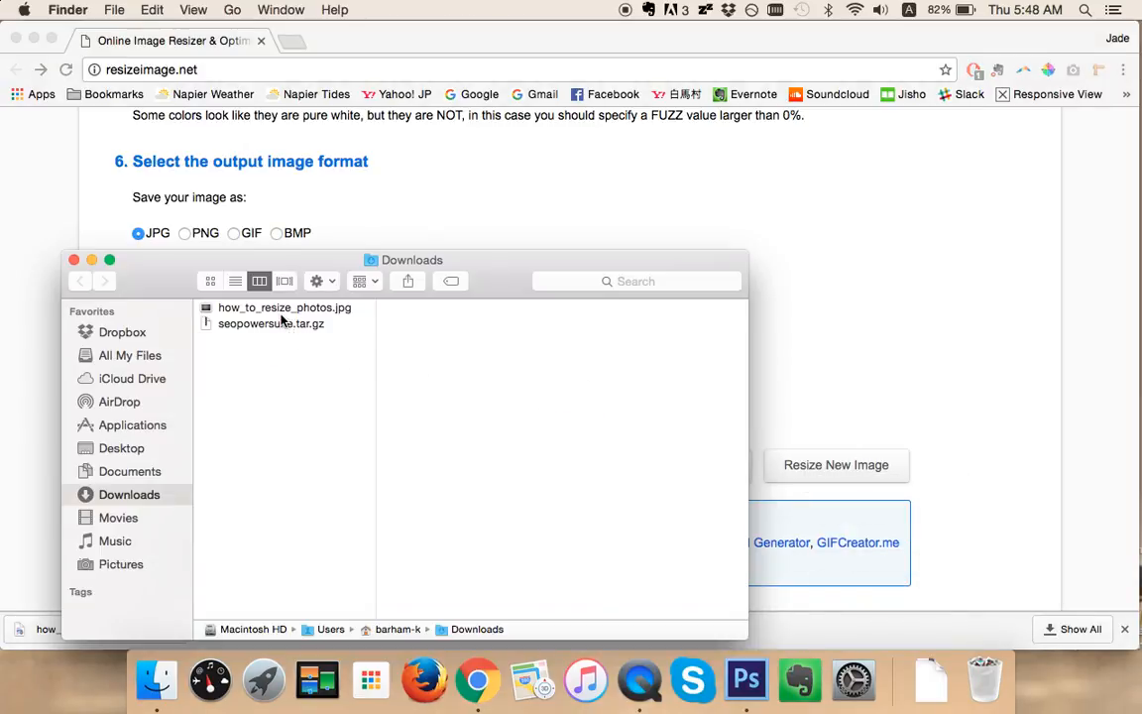
Select how_to_resize_photos.jpg in Downloads to preview it in Quick Look
left_click(284, 308)
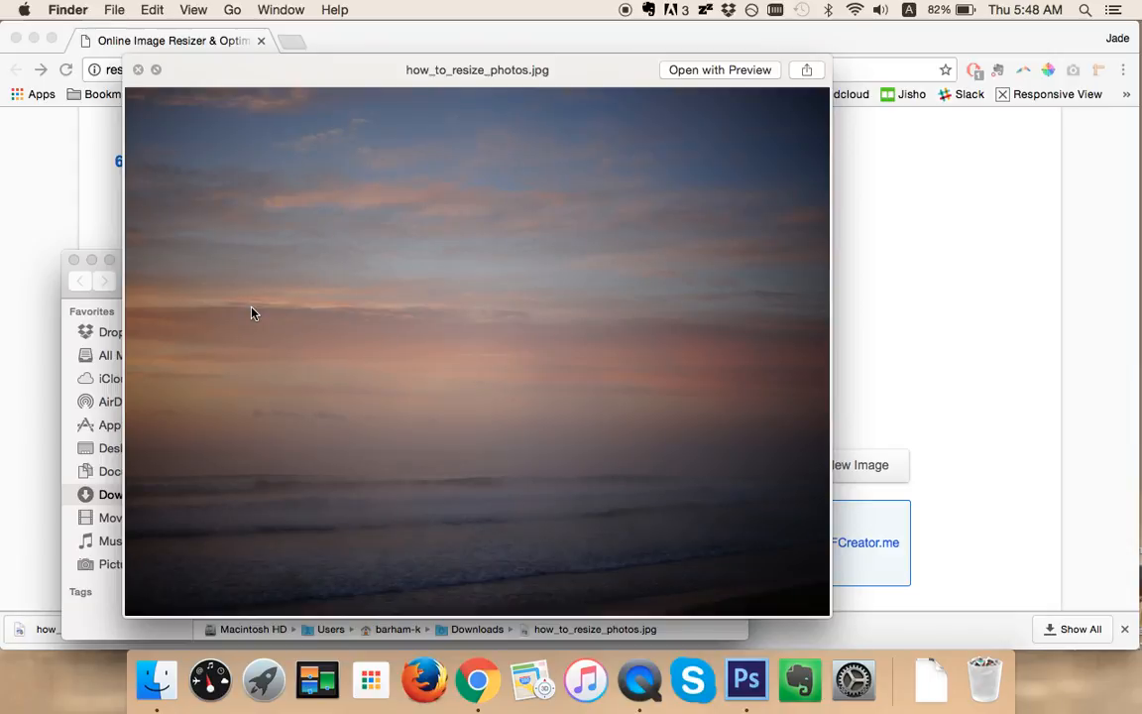
mouse_move(107, 216)
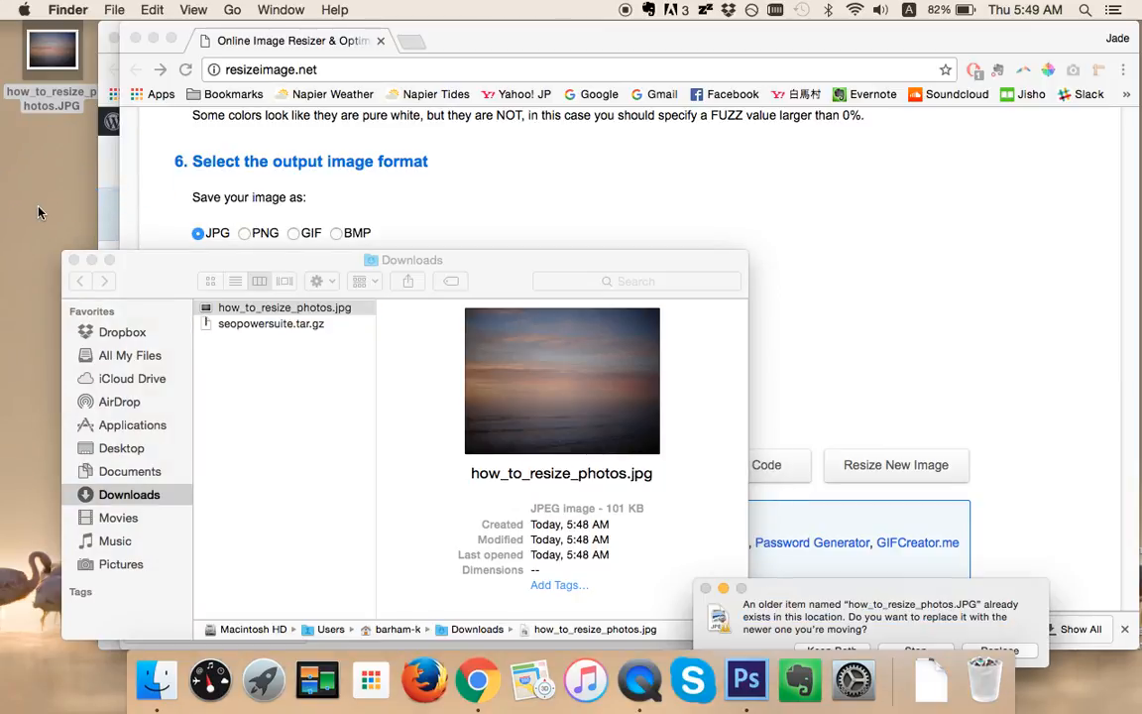
mouse_move(868, 597)
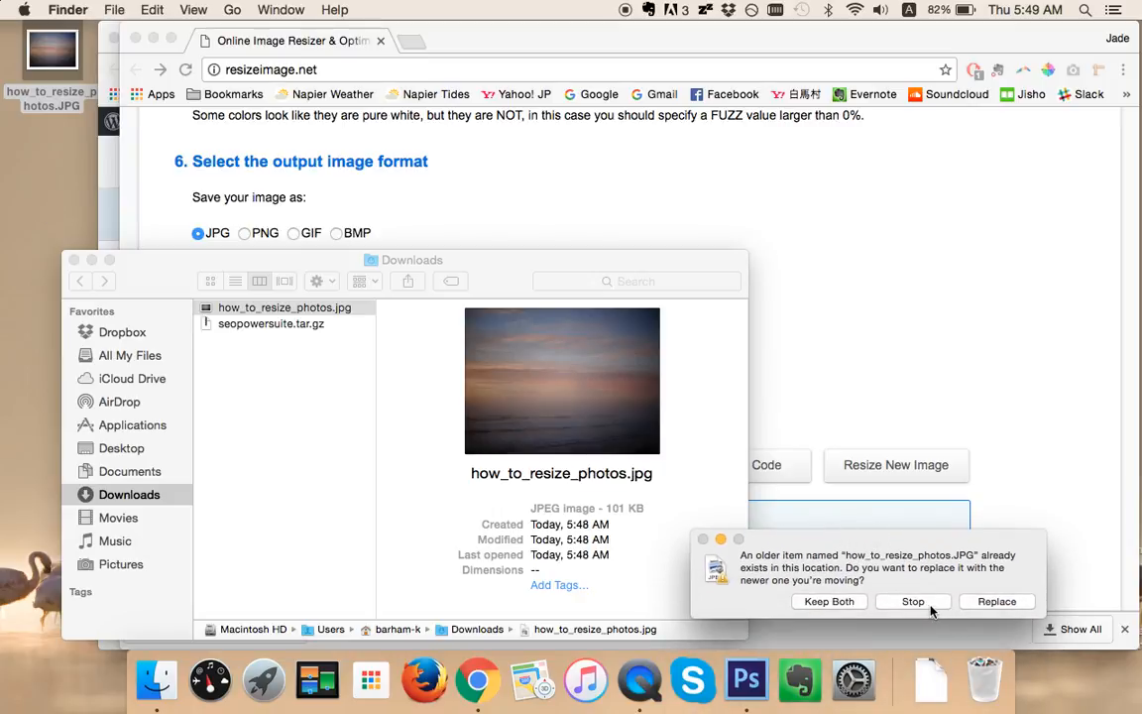
Stop the replace prompt, keeping the original, and reselect how_to_resize_photos.jpg in Downloads
left_click(911, 601)
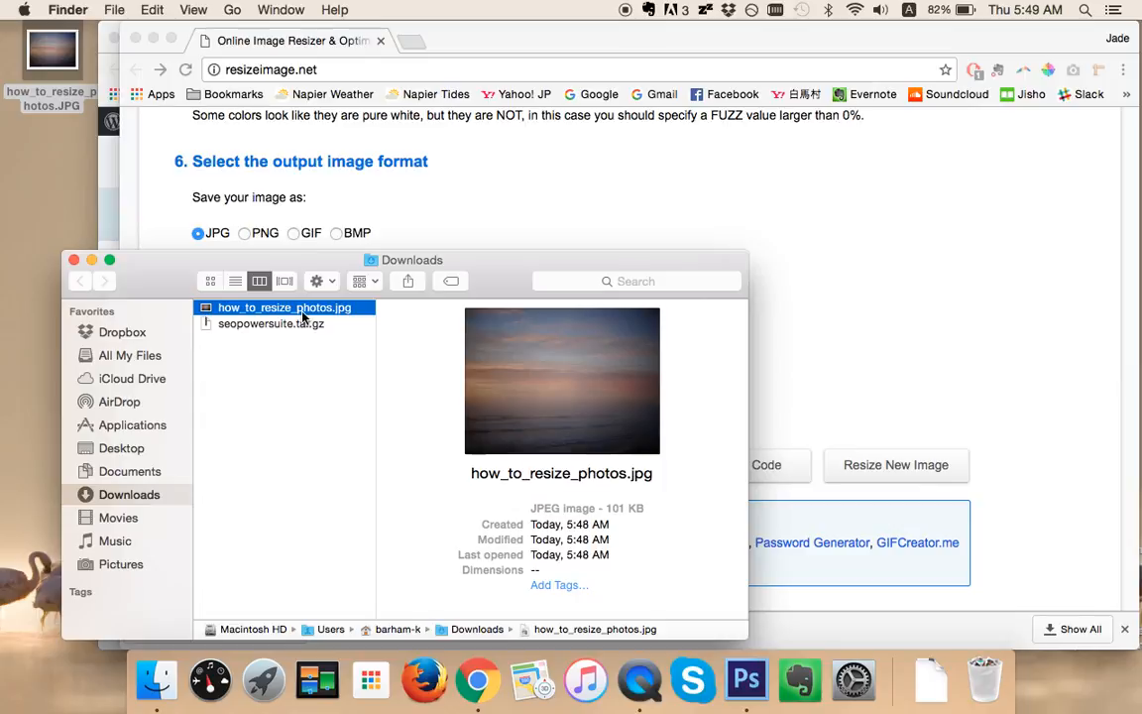
left_click(283, 307)
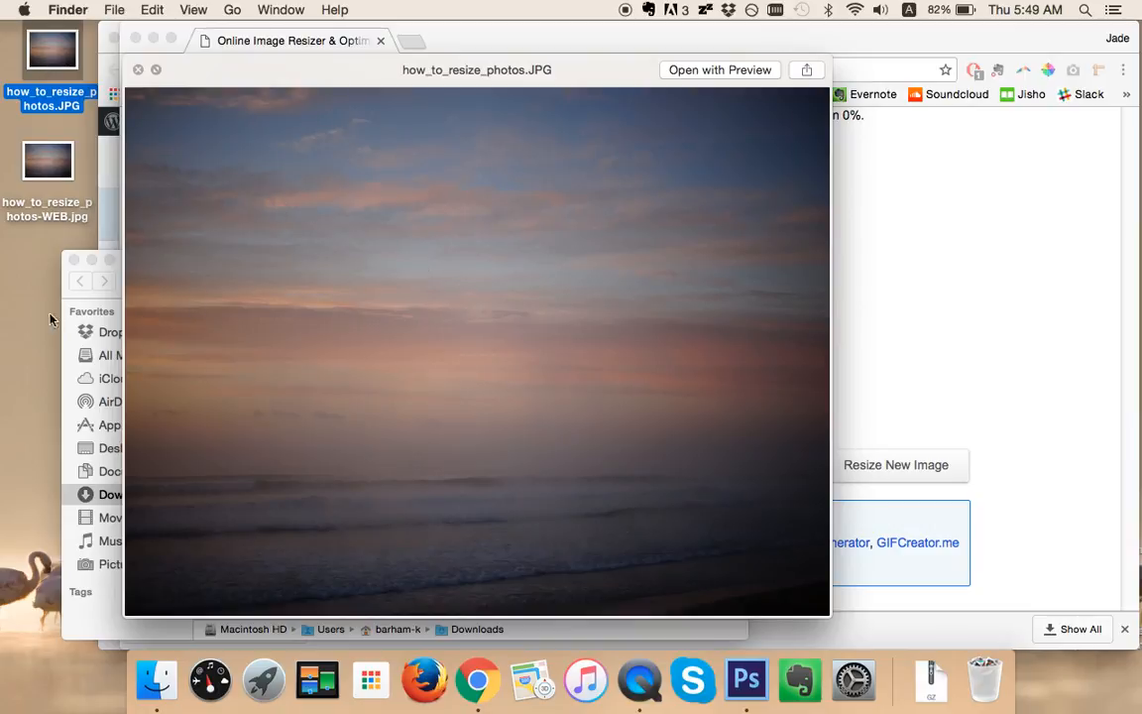
Alternate Quick Look between how_to_resize_photos-WEB.jpg and the original, ending on the original
left_click(47, 159)
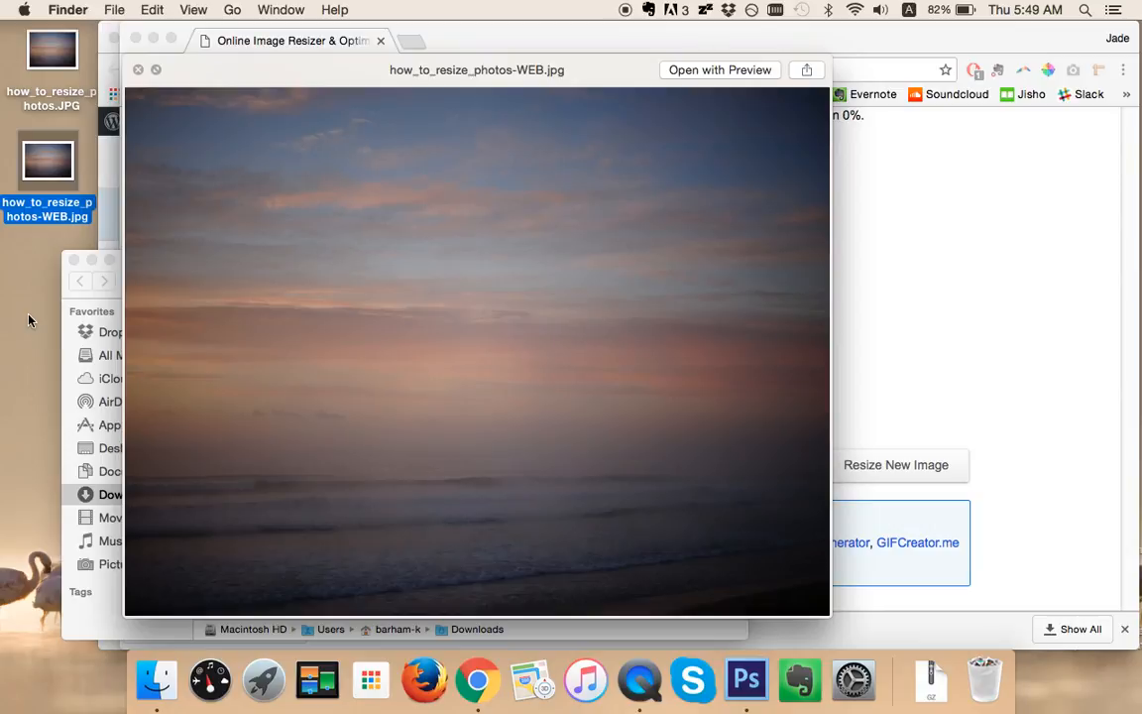
left_click(52, 50)
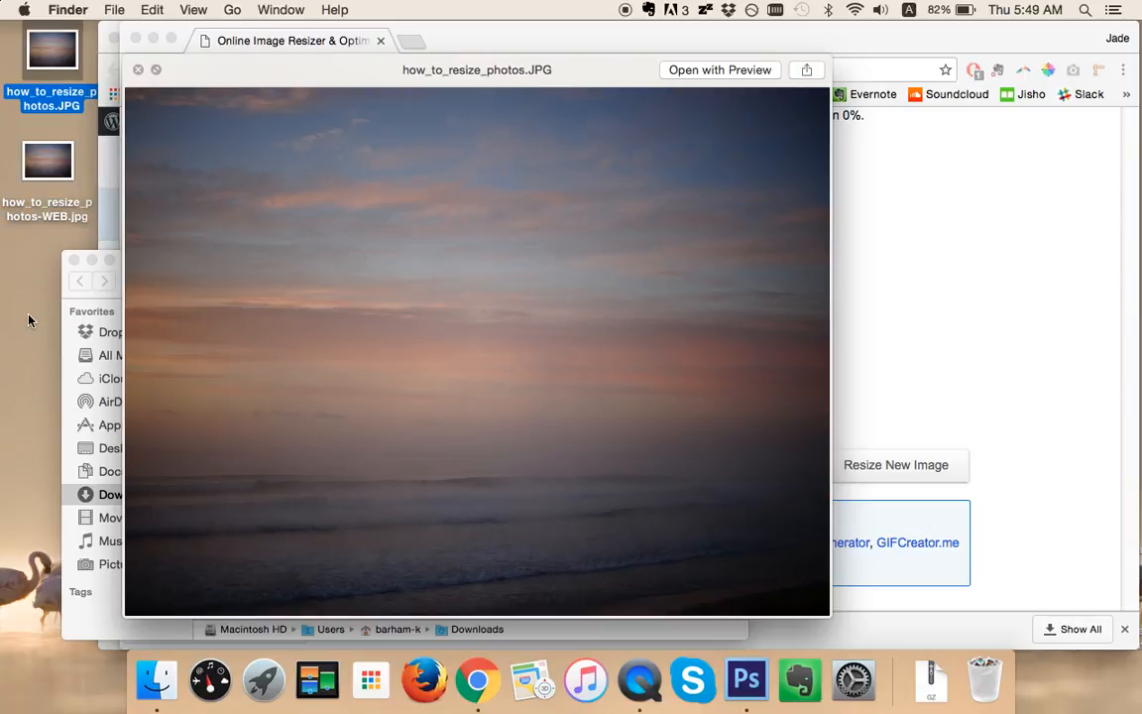
left_click(48, 160)
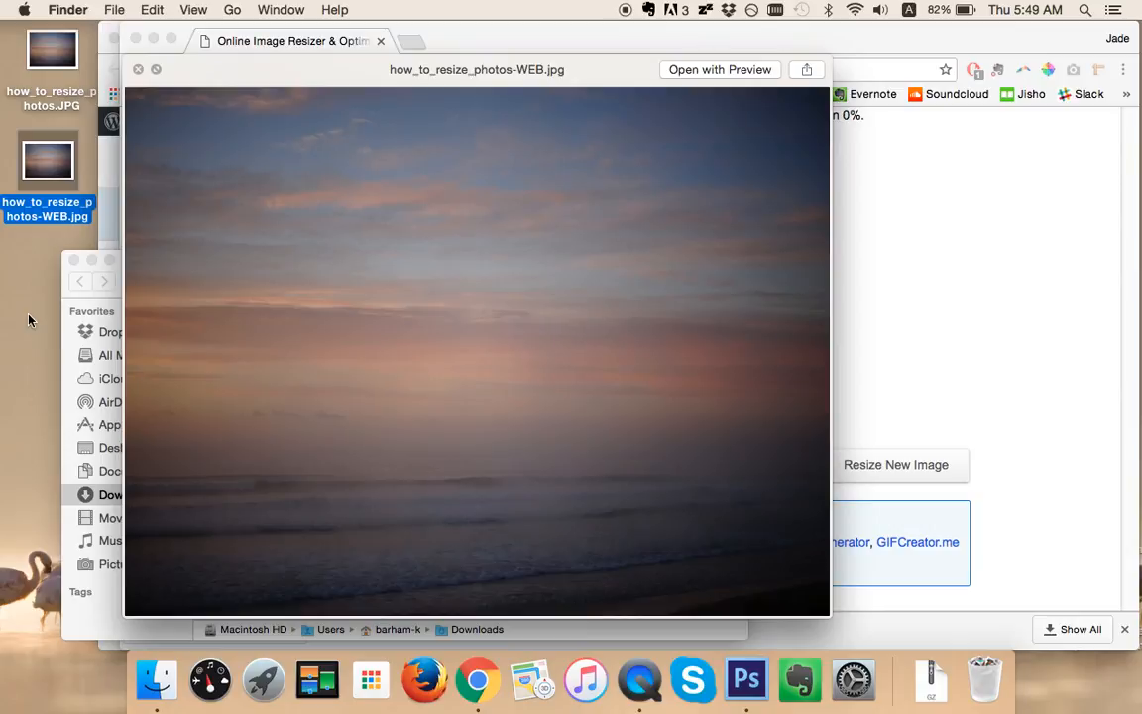
left_click(52, 50)
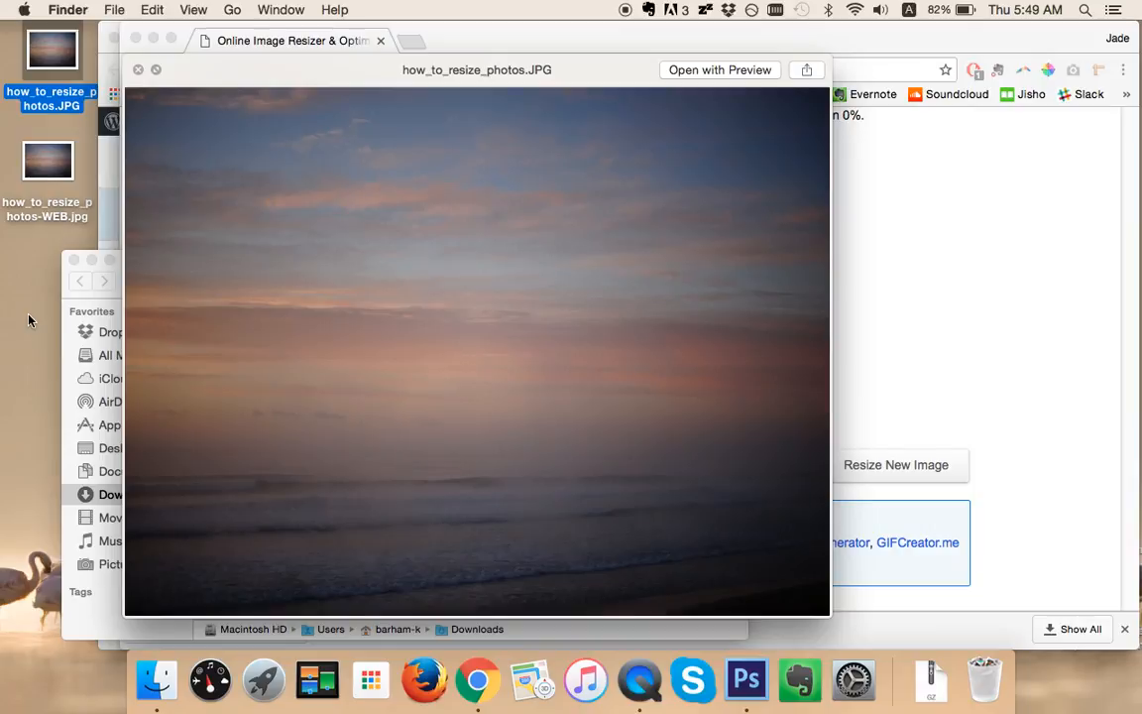
mouse_move(181, 182)
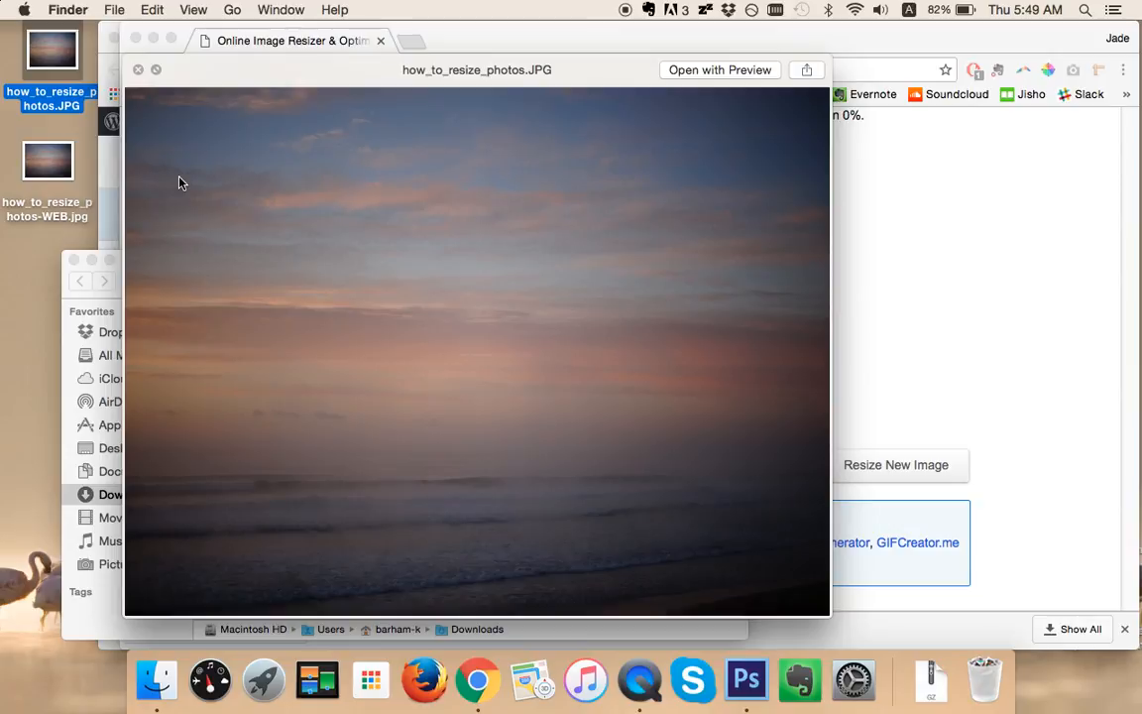
mouse_move(474, 245)
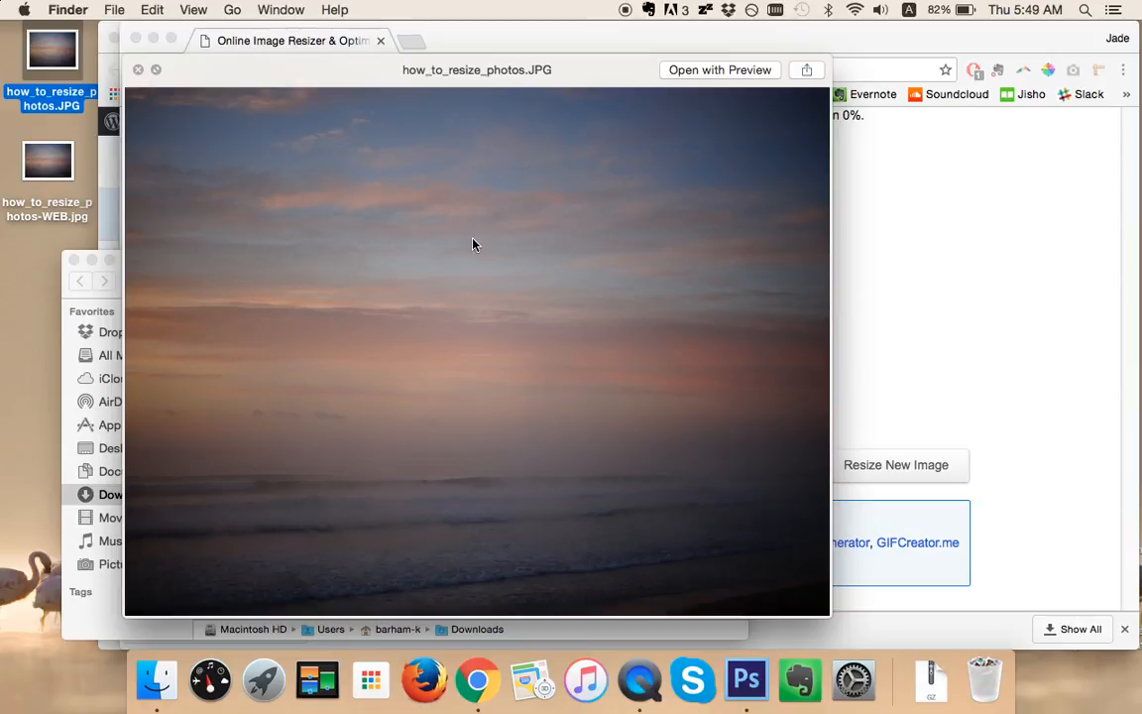